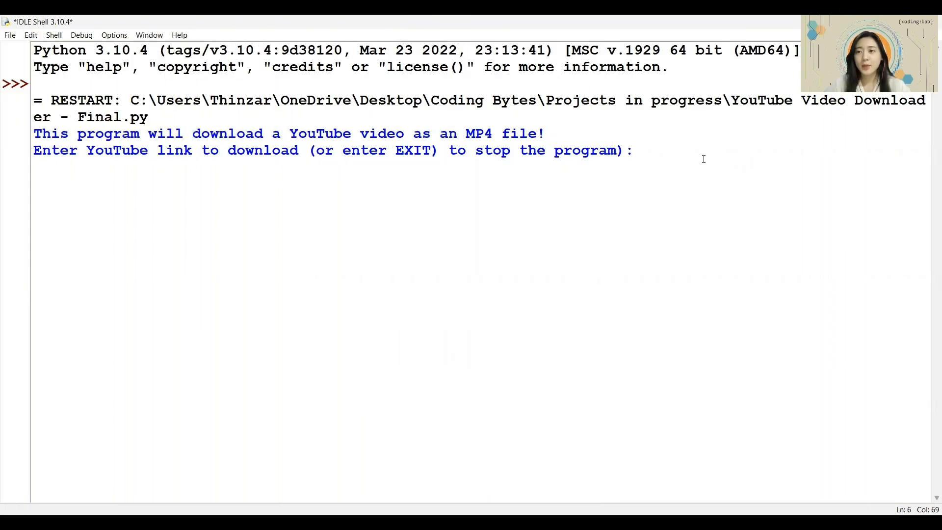
{"action": "left_click_drag", "start_coordinate": [394, 134], "coordinate": [544, 133]}
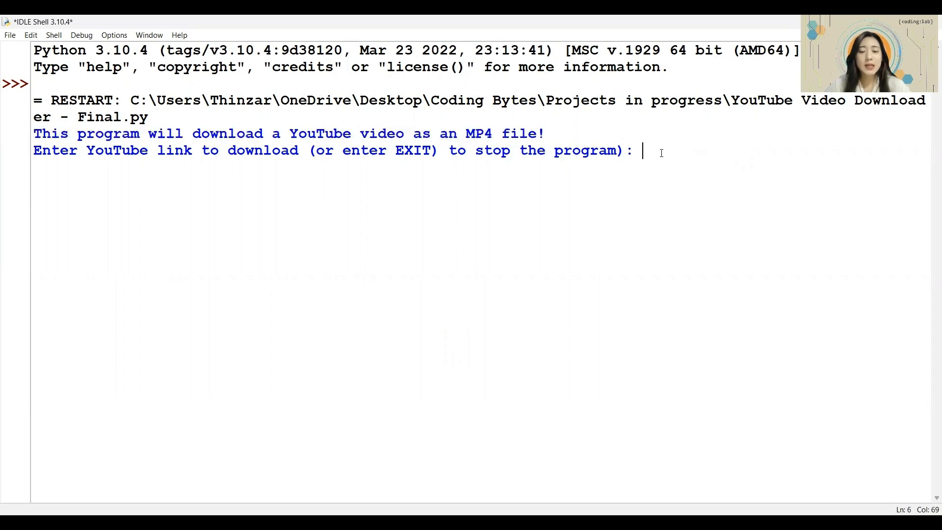
{"action": "type", "text": "https://youtu.be/oboQEO9zzNM"}
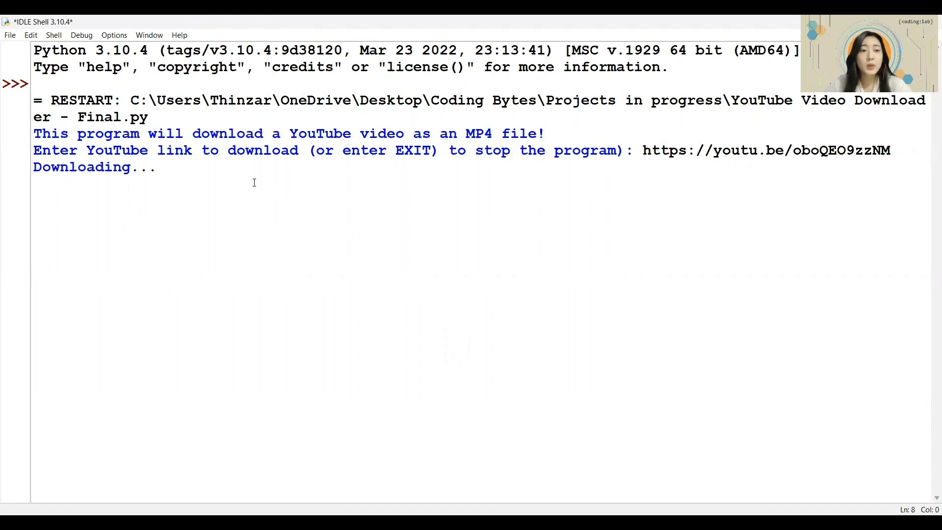
{"action": "mouse_move", "coordinate": [175, 167]}
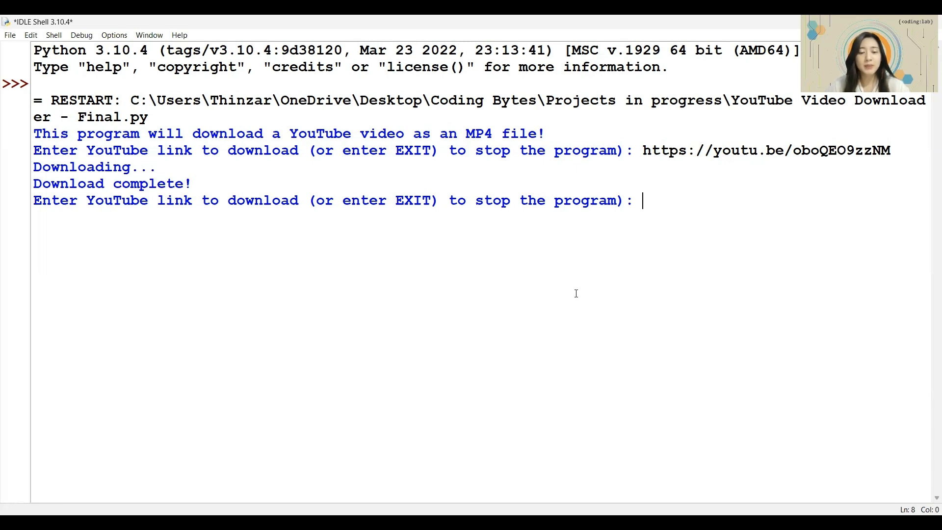
{"action": "type", "text": "https://www.codinglab.com.sg/"}
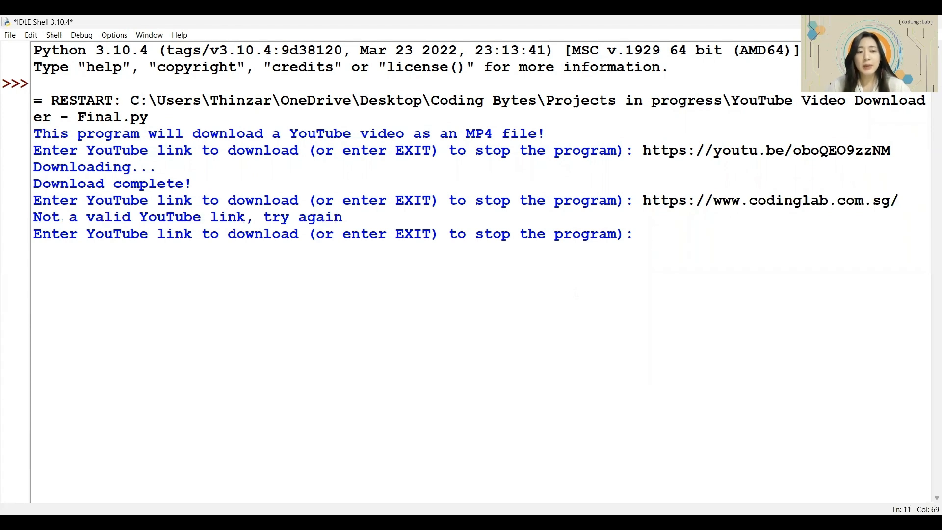
{"action": "type", "text": "E"}
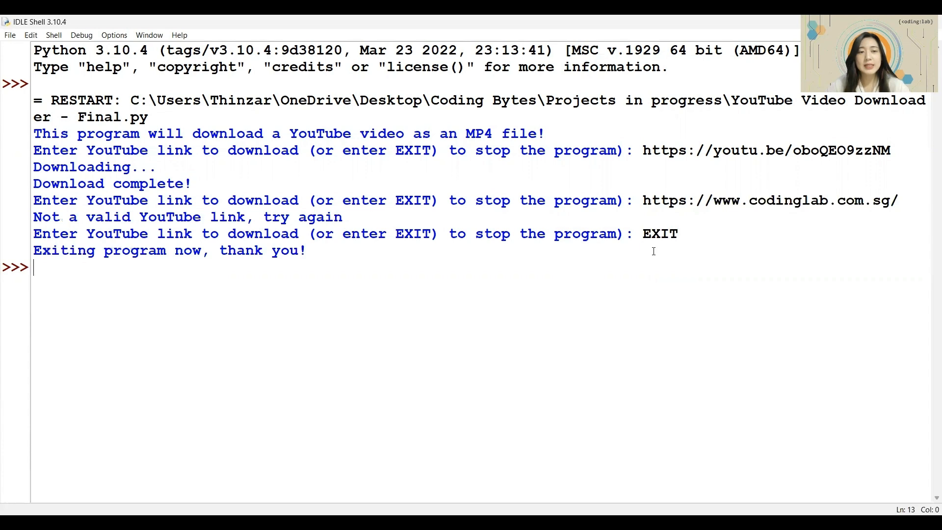
{"action": "mouse_move", "coordinate": [633, 274]}
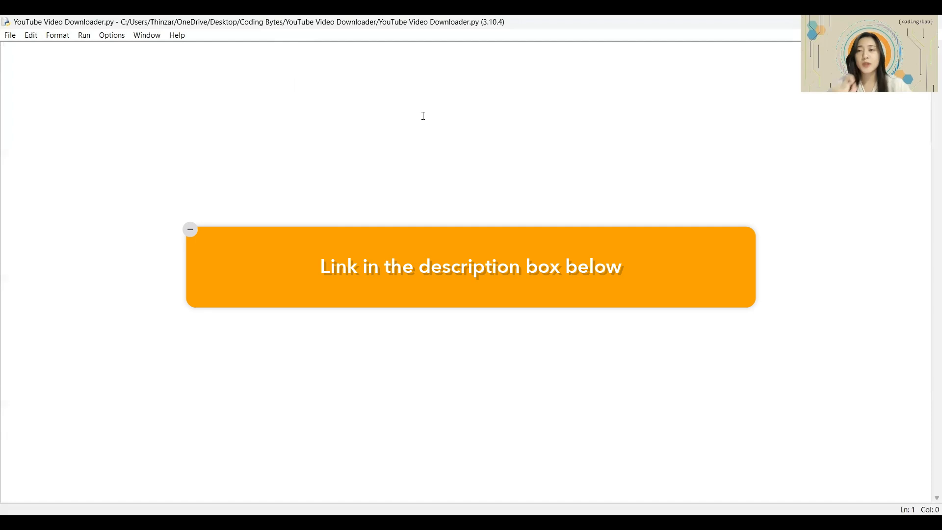
Bring up the blank YouTube Video Downloader.py editor alongside Command Prompt in the Scripts folder.
{"action": "left_click", "coordinate": [190, 230]}
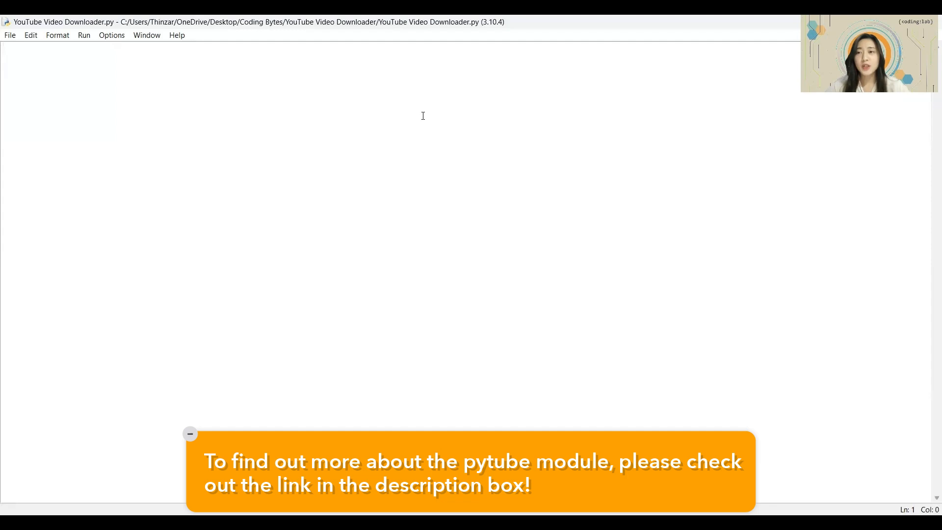
{"action": "left_click", "coordinate": [189, 434]}
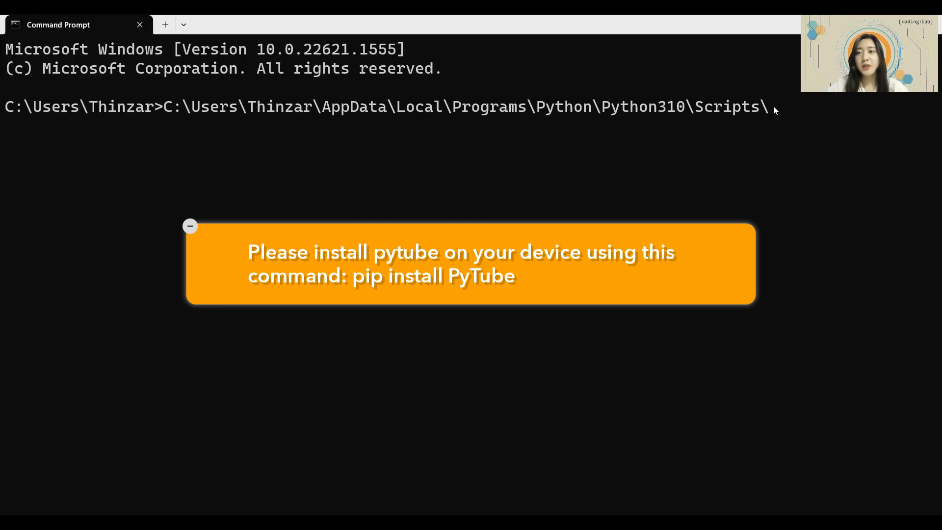
Run pip install PyTube in Command Prompt (already installed) and return to the blank script.
{"action": "type", "text": "pip instal"}
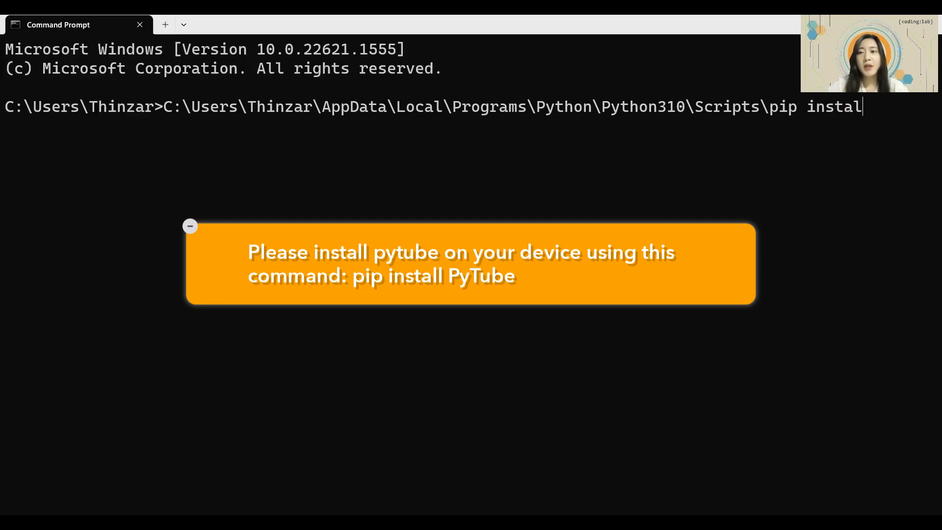
{"action": "type", "text": "PyTube"}
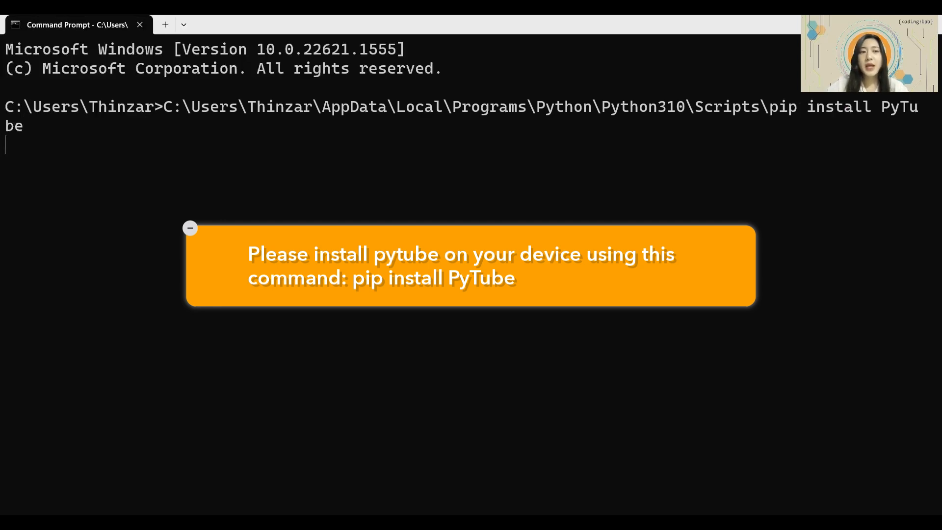
{"action": "left_click", "coordinate": [190, 228]}
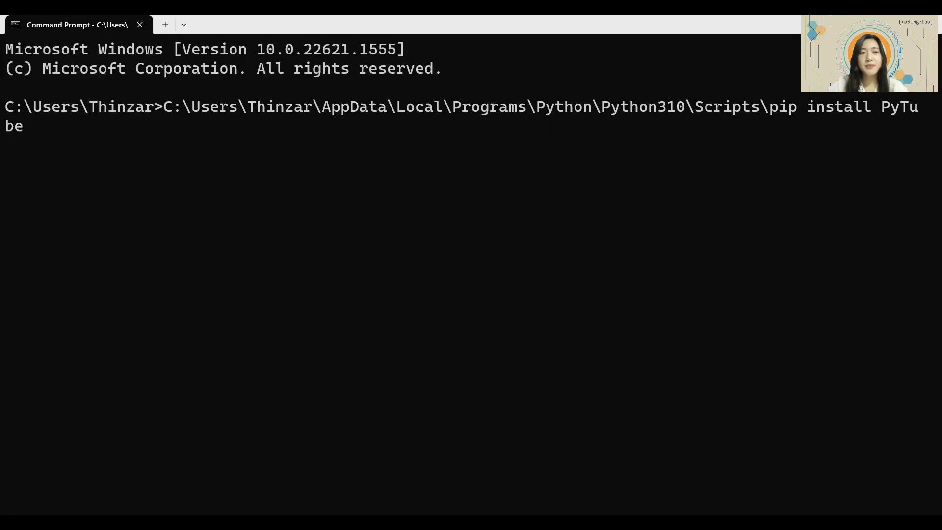
{"action": "key", "text": "Enter"}
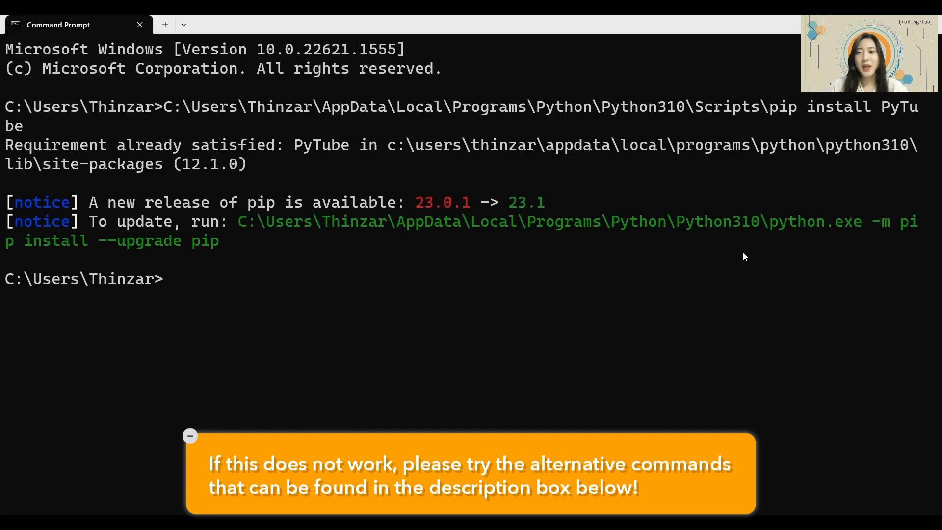
{"action": "left_click", "coordinate": [191, 436]}
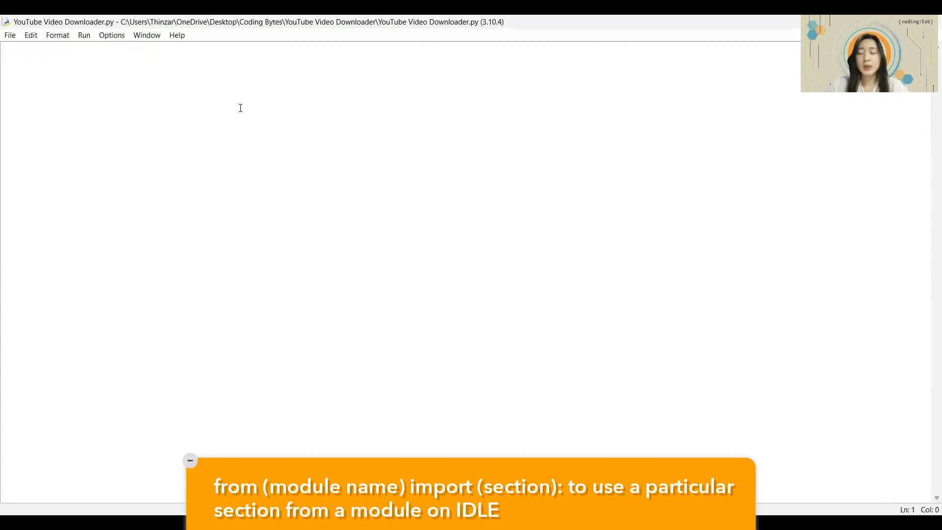
Write the first line from pytube import YouTube and save the script.
{"action": "type", "text": "from pyt"}
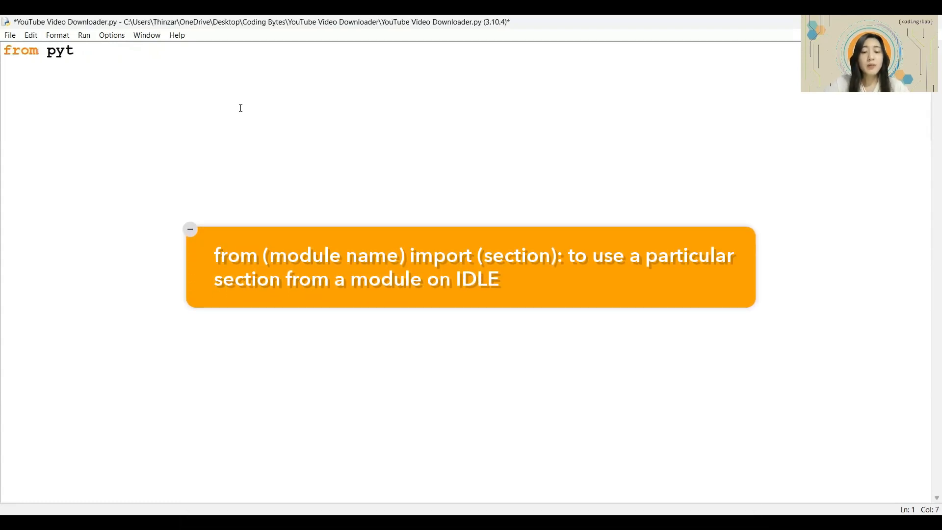
{"action": "type", "text": "ube import"}
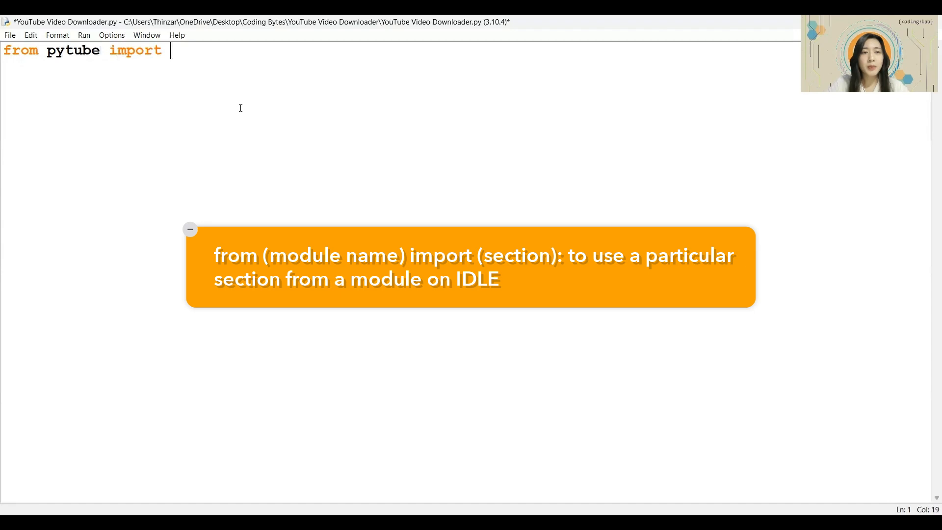
{"action": "type", "text": "YouTube"}
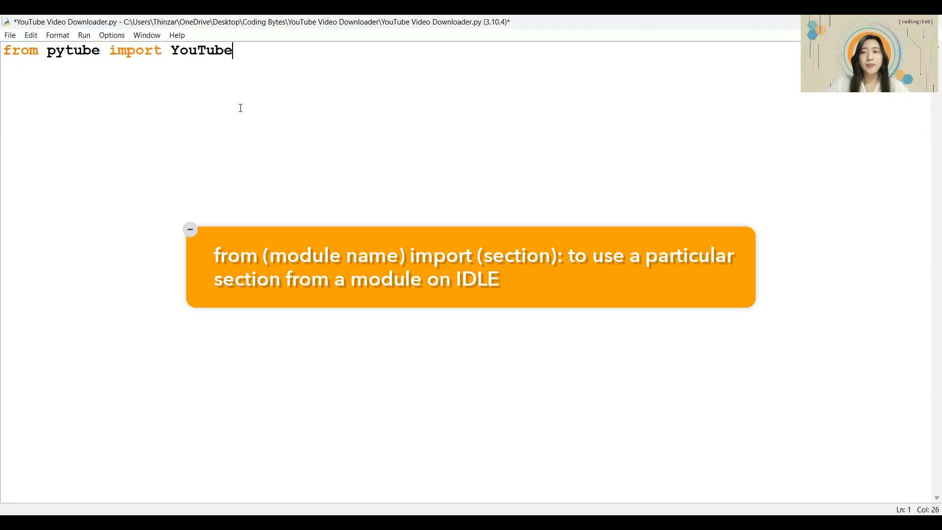
{"action": "left_click", "coordinate": [191, 230]}
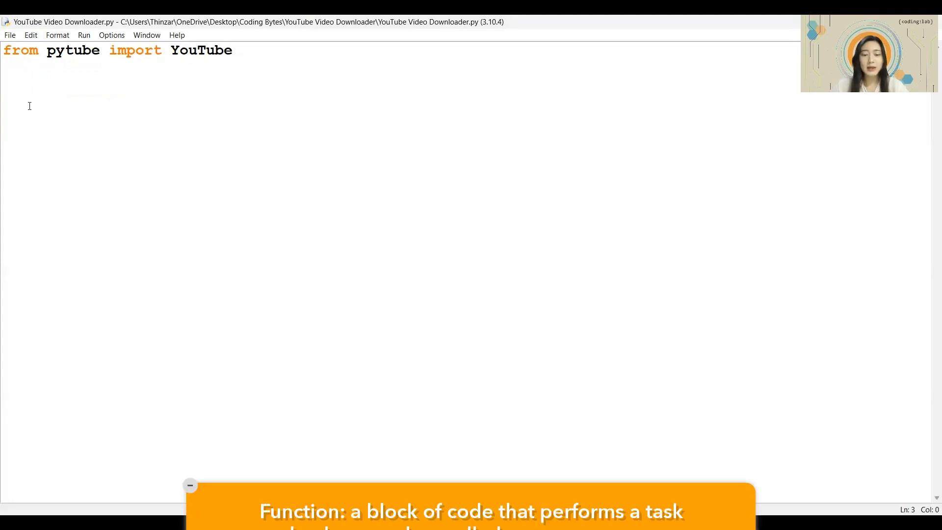
Start the function header def download(link):.
{"action": "type", "text": "def down"}
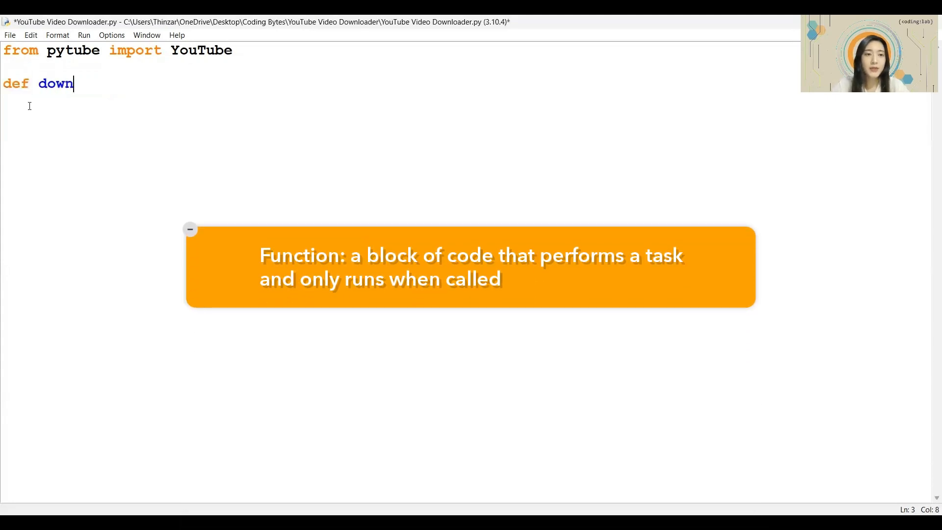
{"action": "type", "text": "load(link):"}
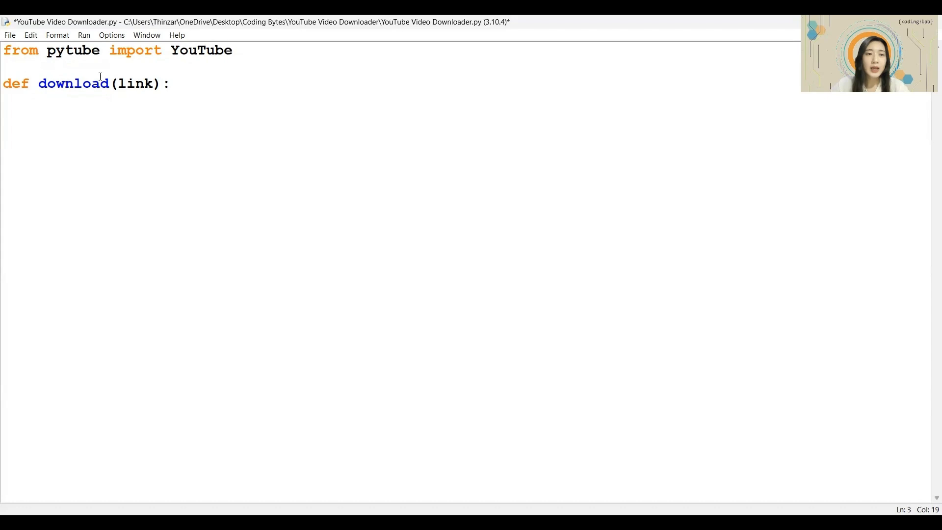
{"action": "double_click", "coordinate": [136, 83]}
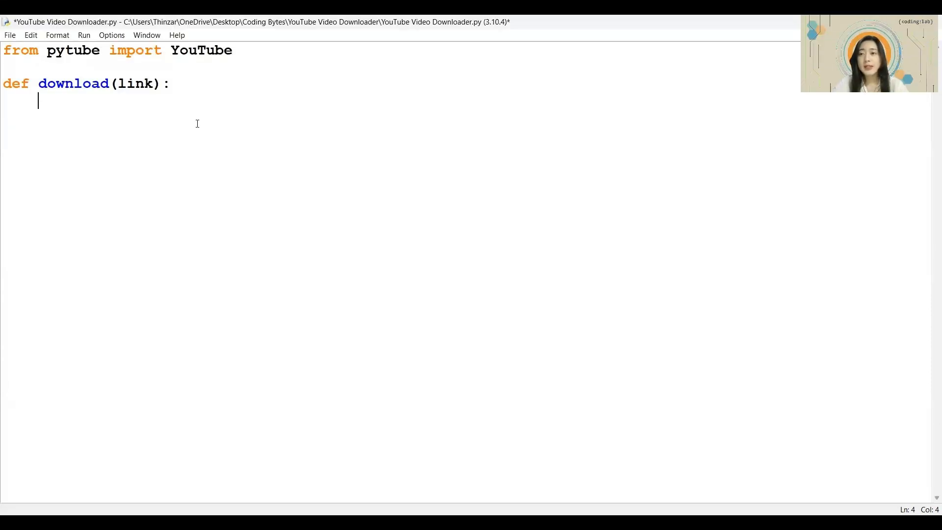
Add the first body line video = YouTube(link).
{"action": "type", "text": "video = Y"}
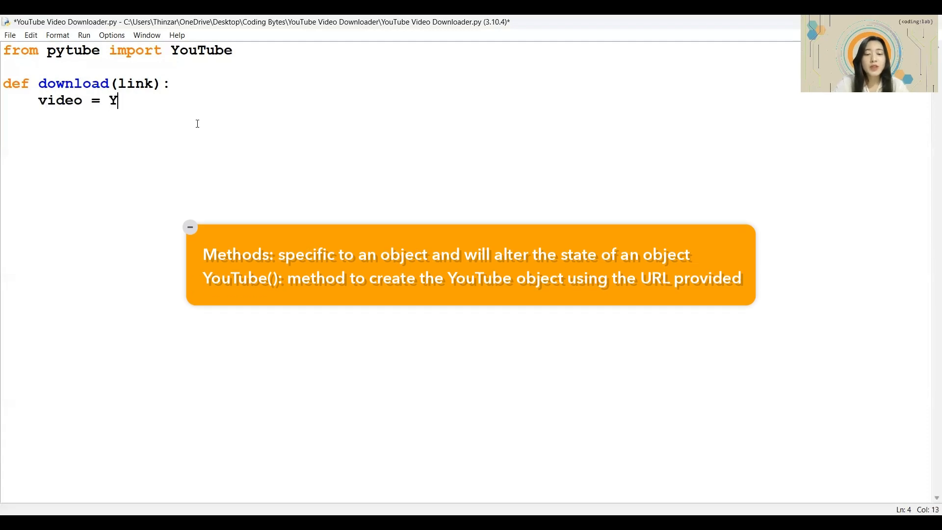
{"action": "type", "text": "ouTube(link"}
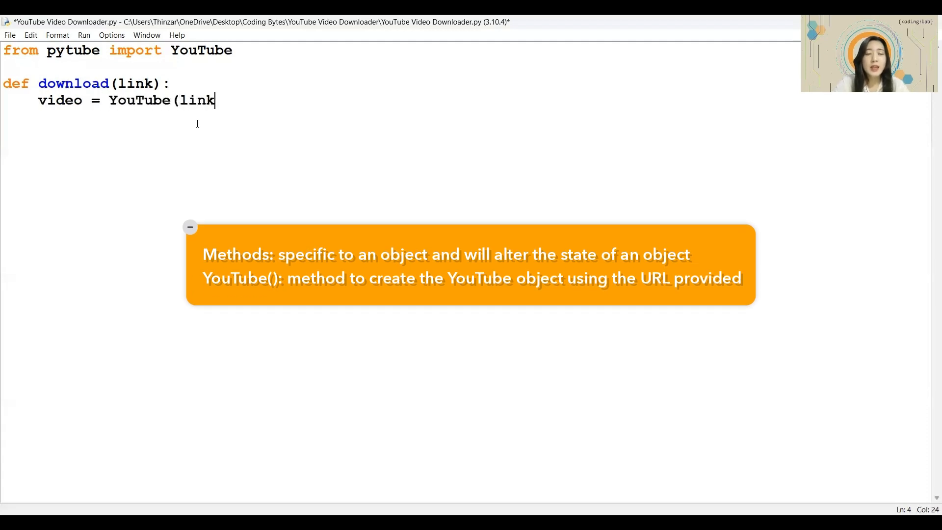
{"action": "type", "text": ")"}
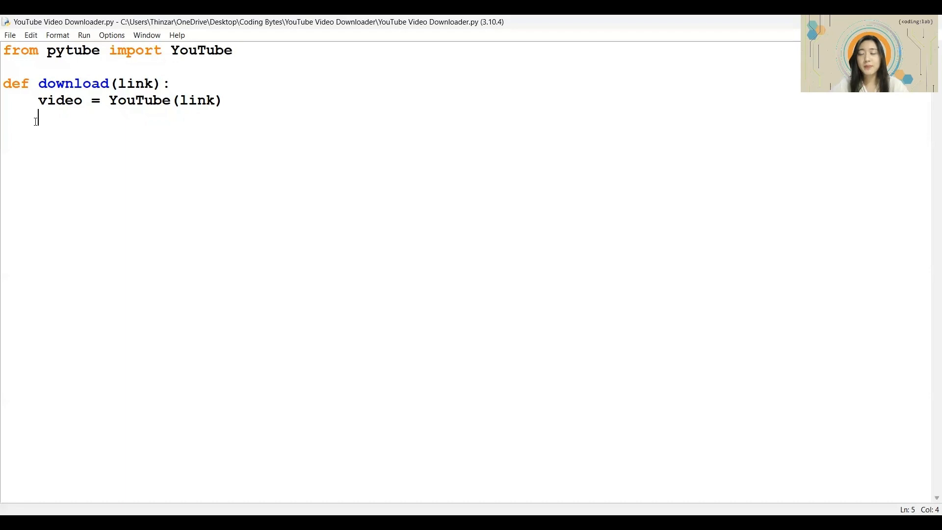
Write video = video.streams.filter(file_extension='mp4').get_highest_resolution().
{"action": "type", "text": "video"}
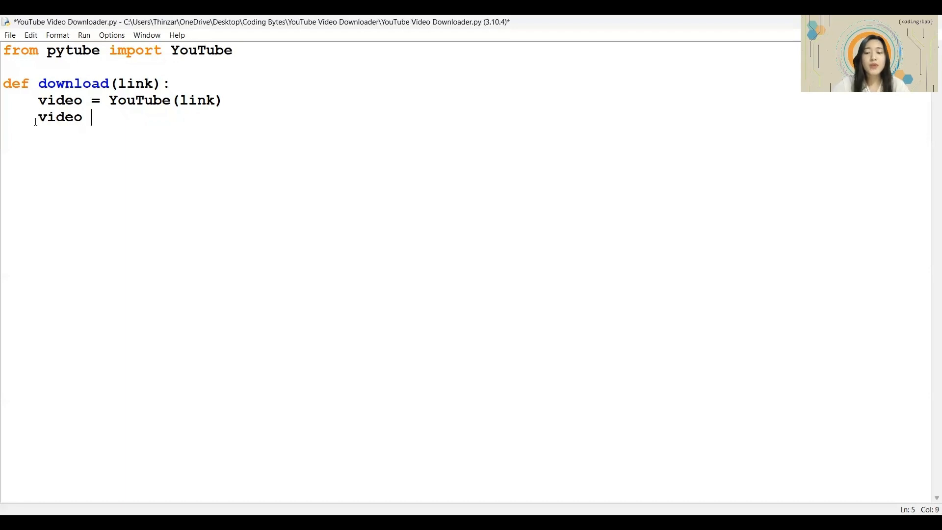
{"action": "type", "text": "= video.strea"}
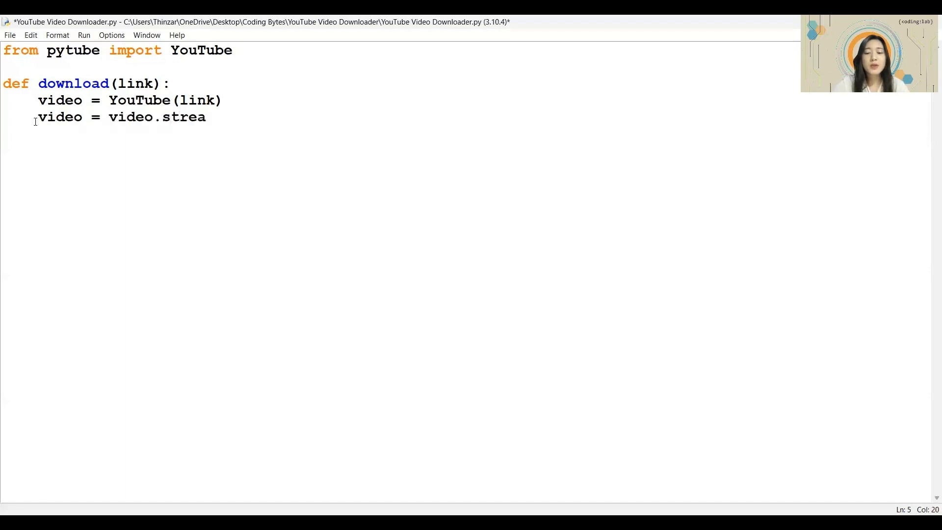
{"action": "type", "text": "ms"}
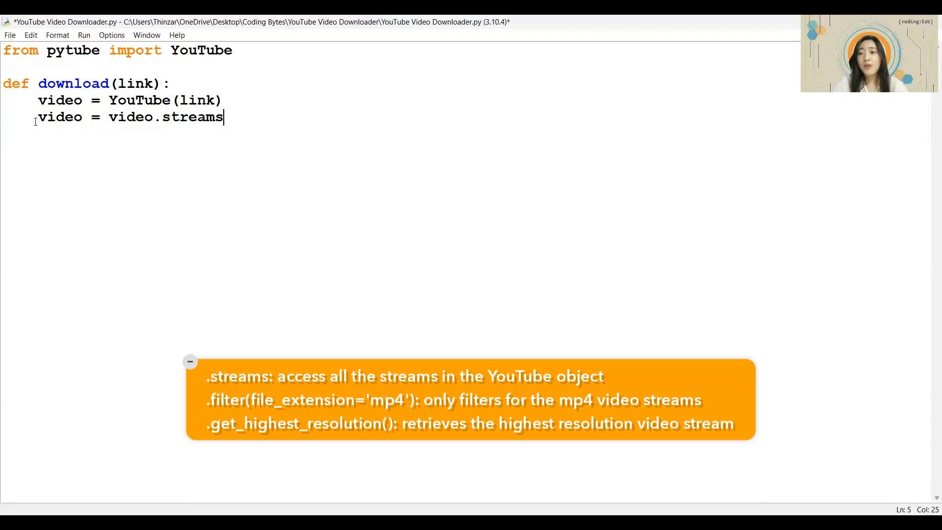
{"action": "type", "text": ".filter"}
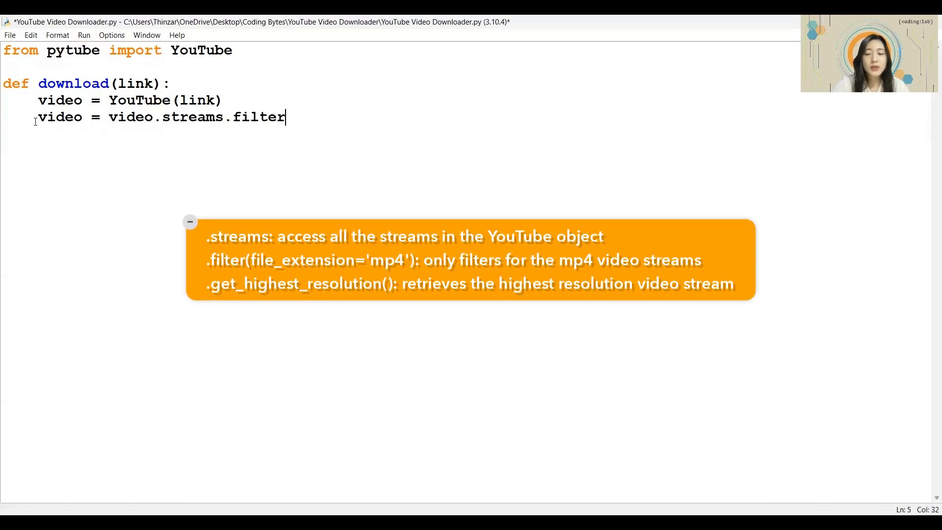
{"action": "type", "text": "(file+"}
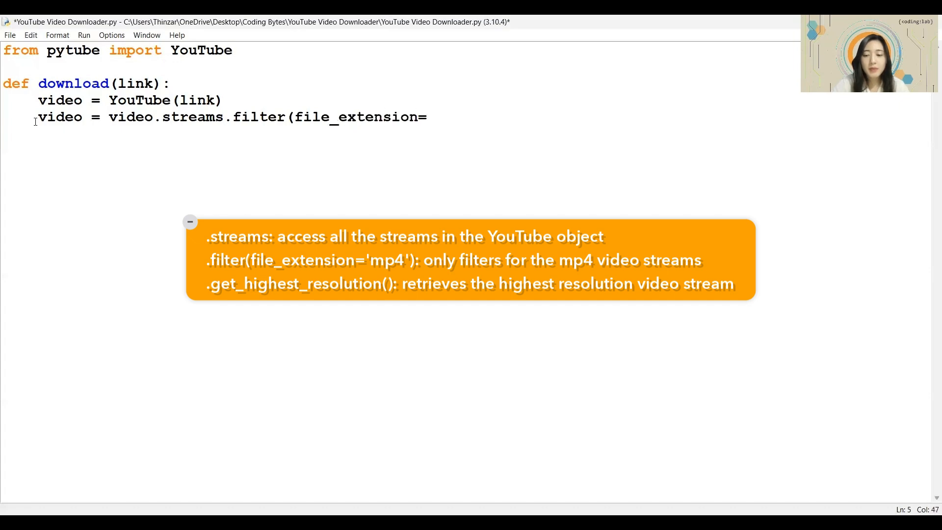
{"action": "type", "text": "'mp4')."}
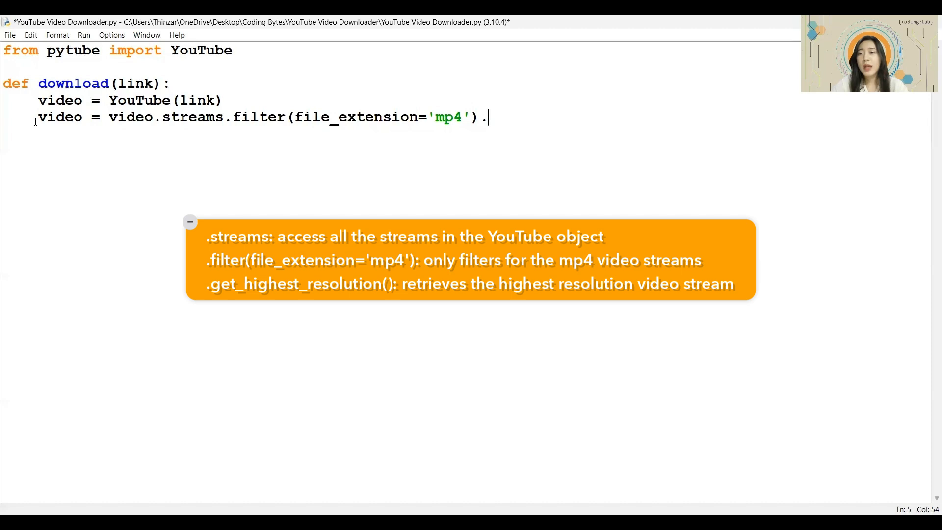
{"action": "type", "text": "g"}
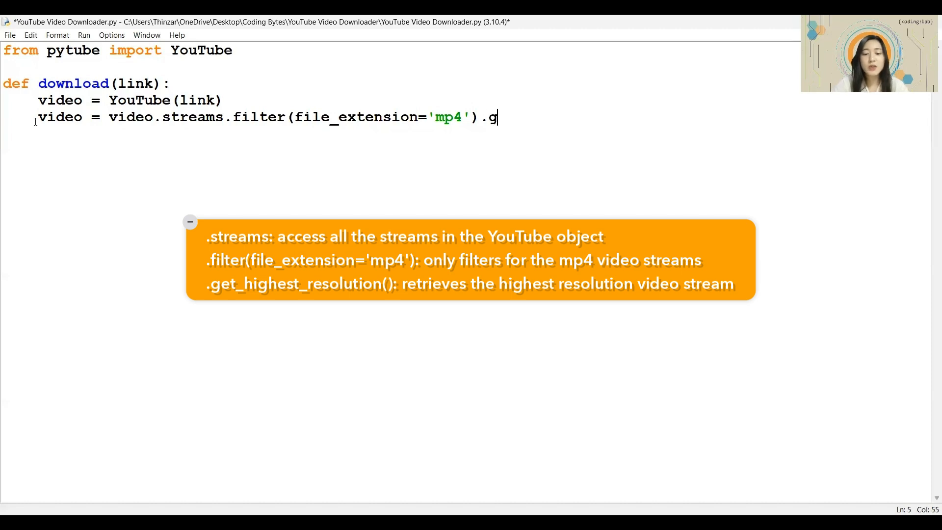
{"action": "type", "text": "et_"}
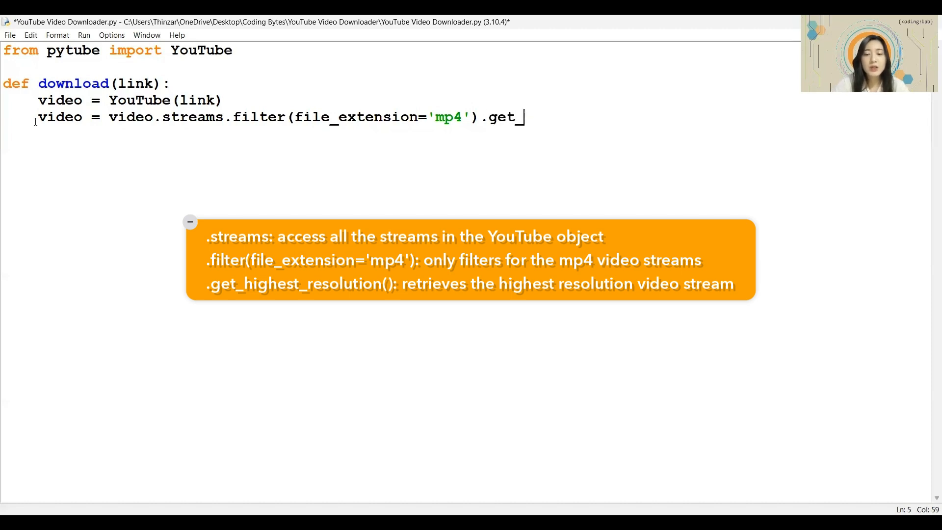
{"action": "type", "text": "highest_resolut"}
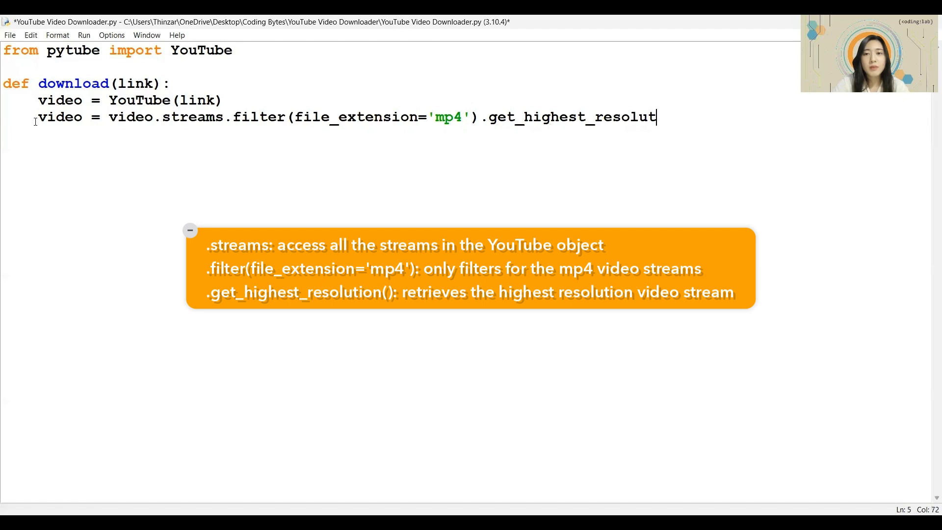
{"action": "type", "text": "ion()"}
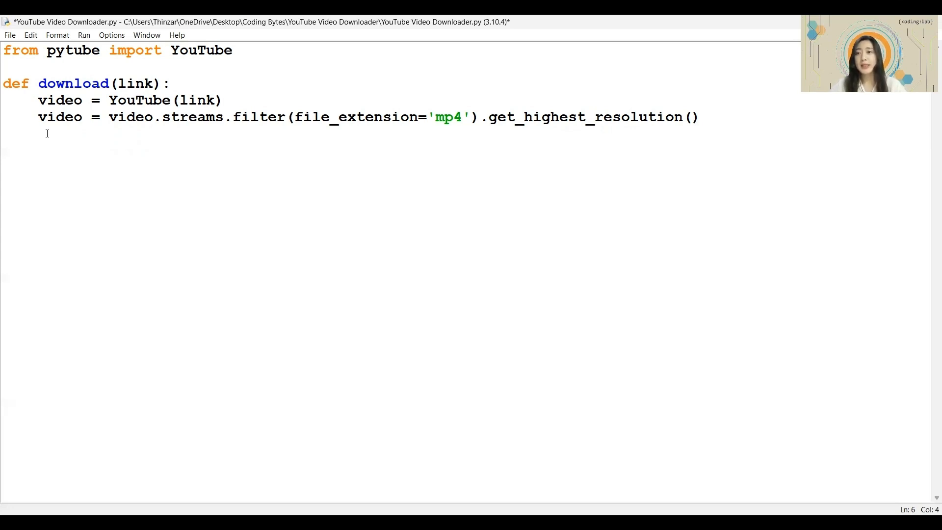
Add video.download() and print("Downloaded!"), then run the script with F5.
{"action": "type", "text": "video.download("}
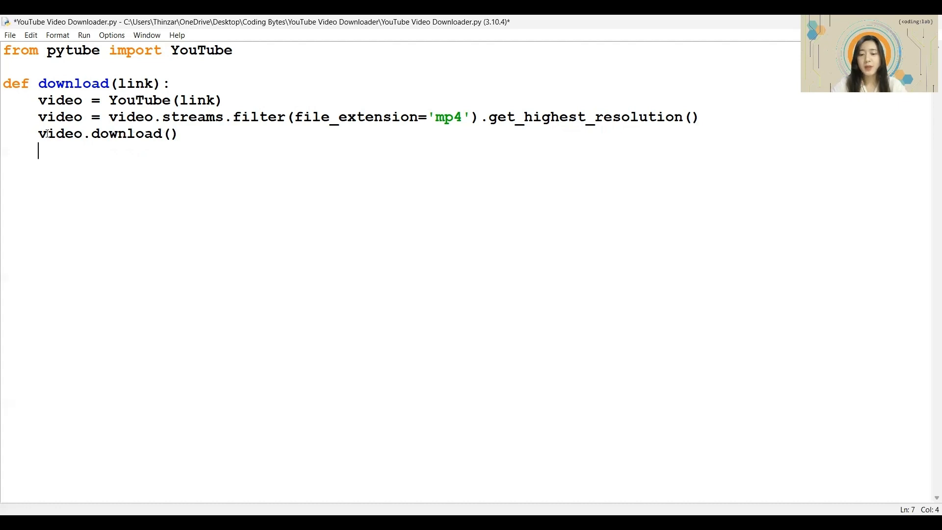
{"action": "type", "text": "print(\"Download"}
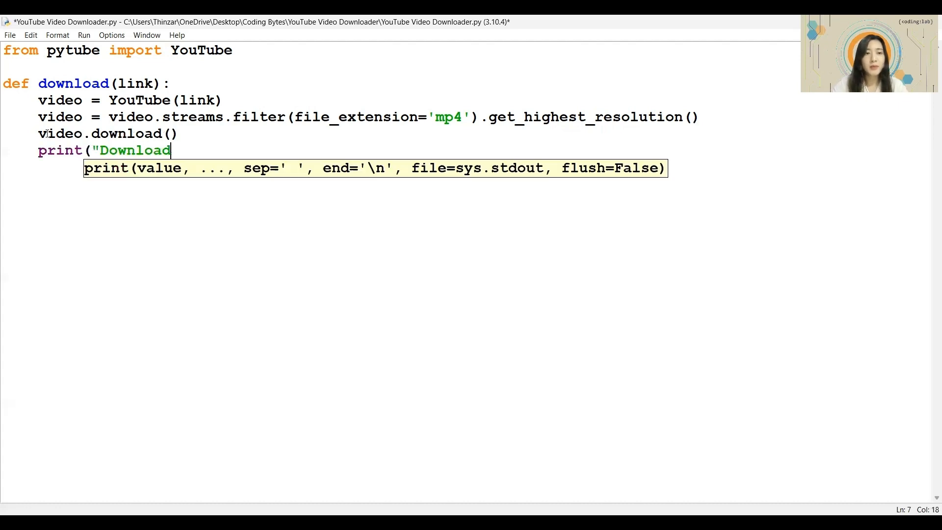
{"action": "type", "text": "ed!\")"}
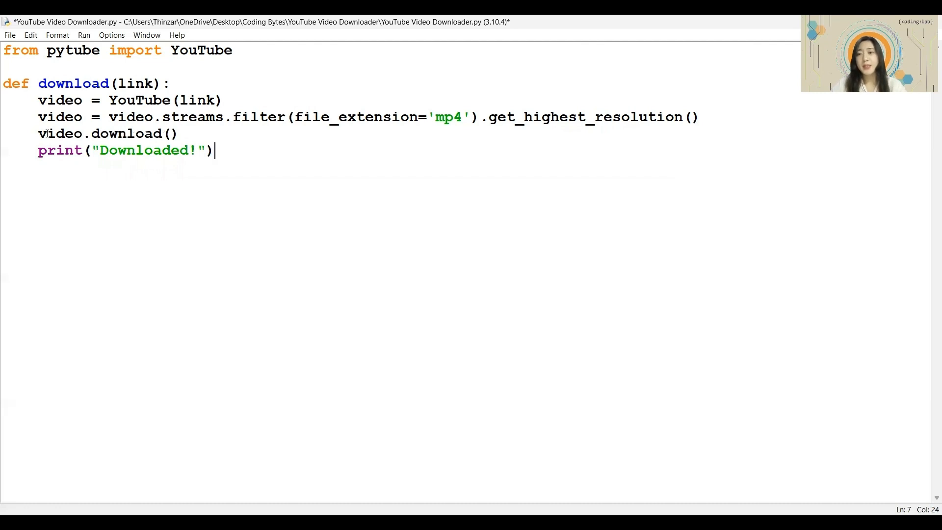
{"action": "key", "text": "F5"}
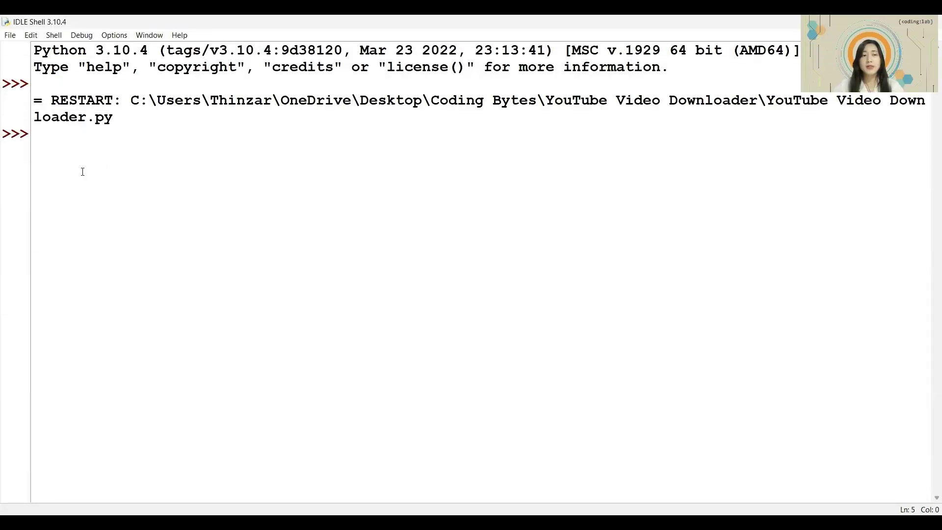
{"action": "type", "text": "dow"}
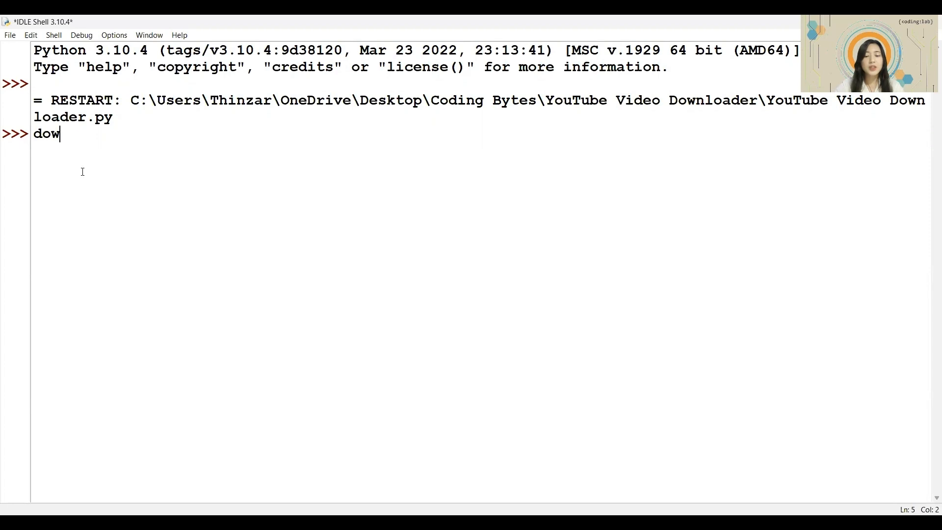
{"action": "type", "text": "nload"}
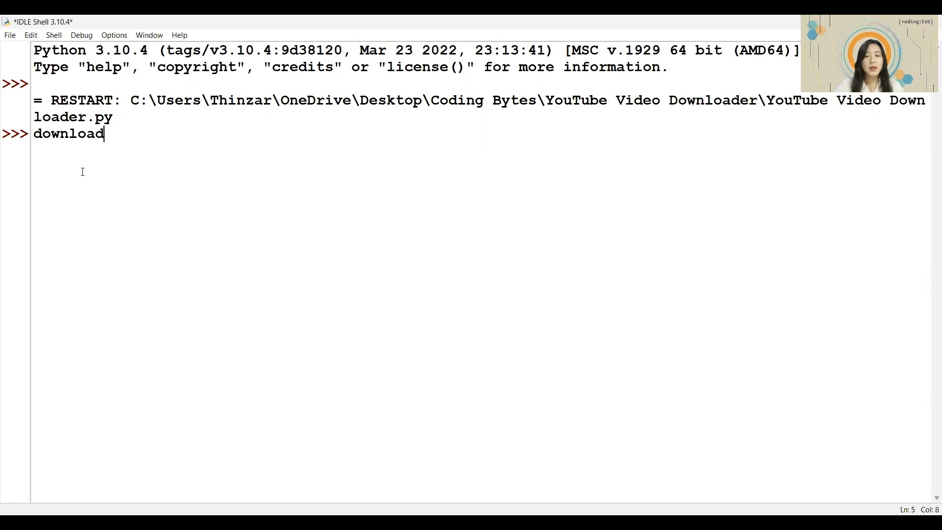
{"action": "type", "text": "(\""}
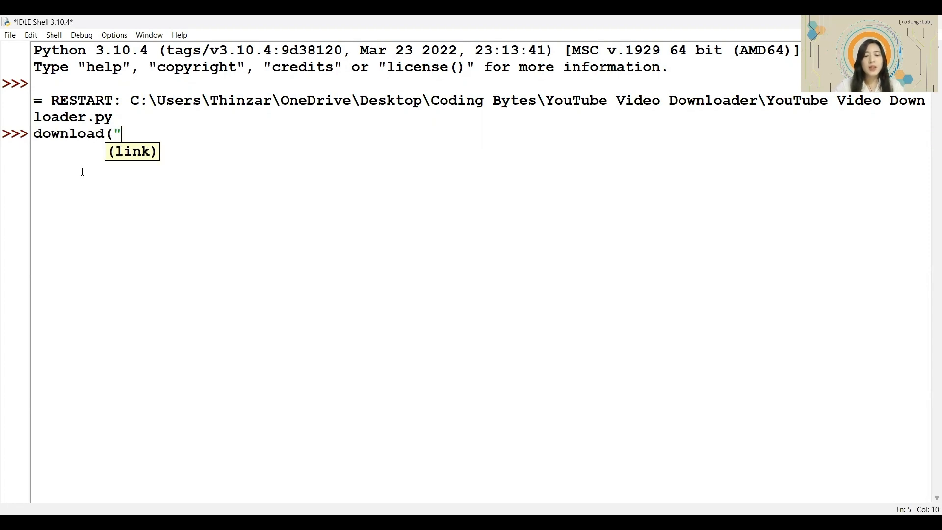
{"action": "type", "text": "https://youtu.be/oboQEO9zzNM\""}
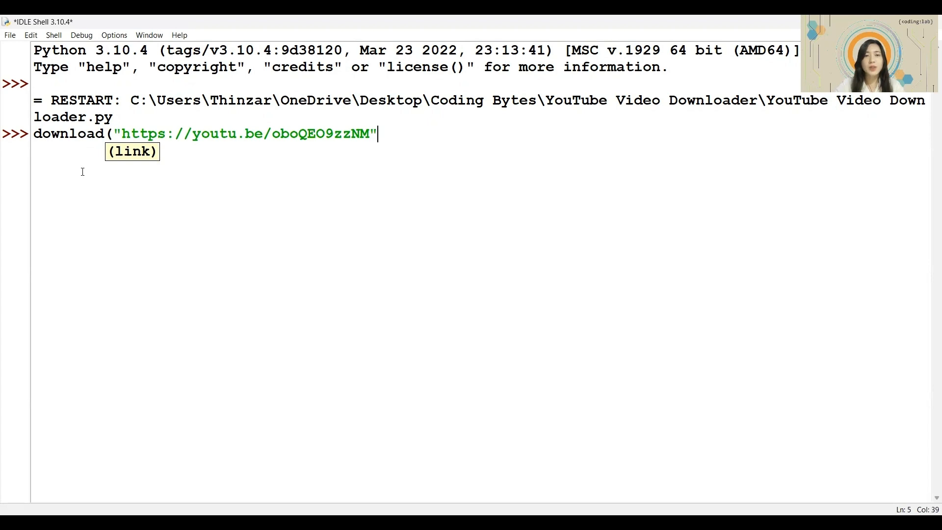
{"action": "type", "text": ")"}
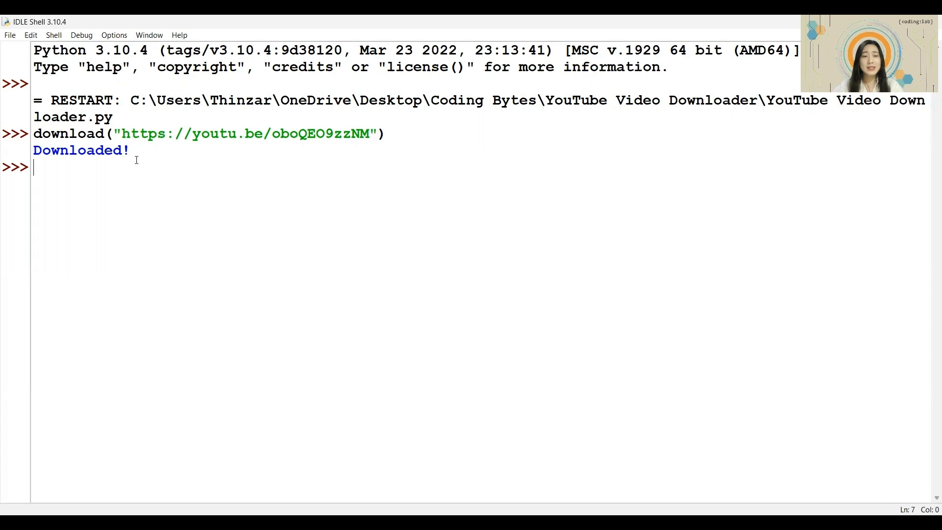
Call download again with a non-YouTube link, which raises a RegexMatchError traceback.
{"action": "double_click", "coordinate": [74, 149]}
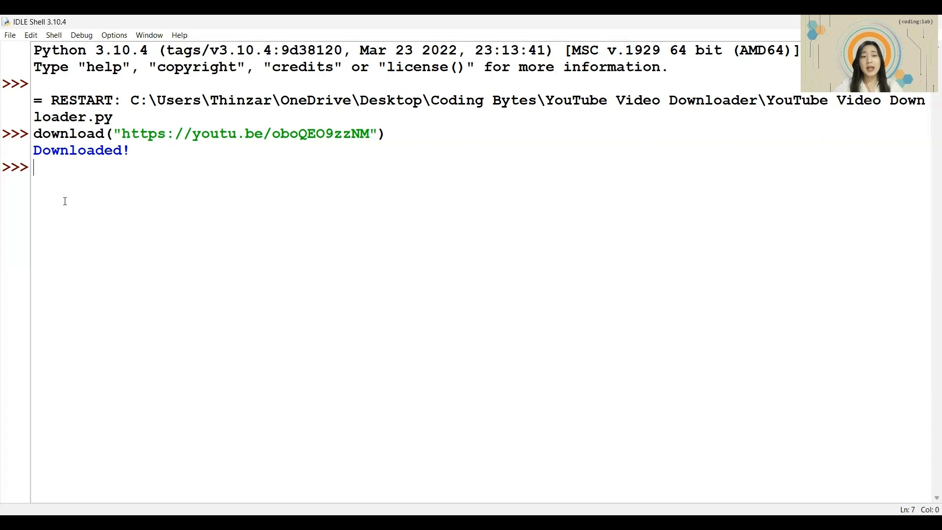
{"action": "type", "text": "download(\"https://www.codinglab.com.sg/"}
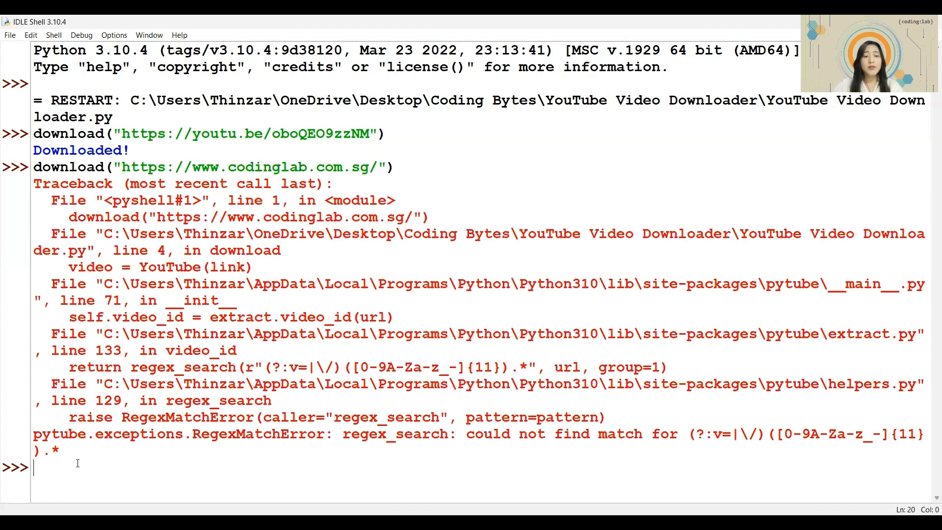
{"action": "mouse_move", "coordinate": [94, 459]}
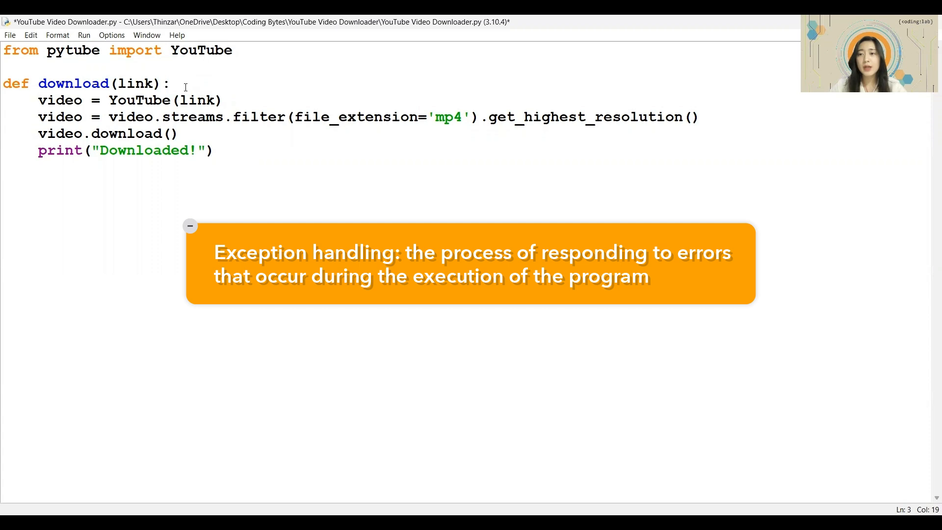
Wrap the four download body lines in a try: block.
{"action": "left_click", "coordinate": [190, 226]}
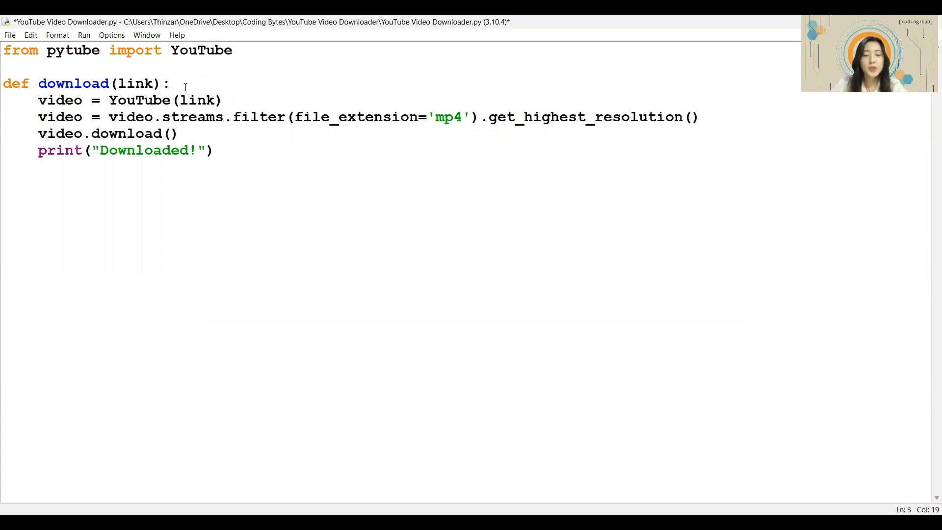
{"action": "type", "text": "try:"}
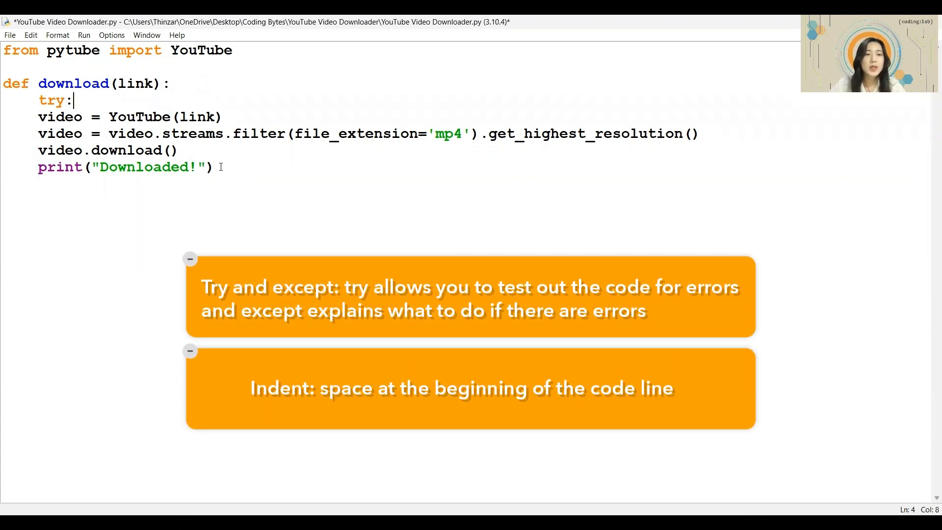
{"action": "left_click_drag", "start_coordinate": [37, 117], "coordinate": [213, 167]}
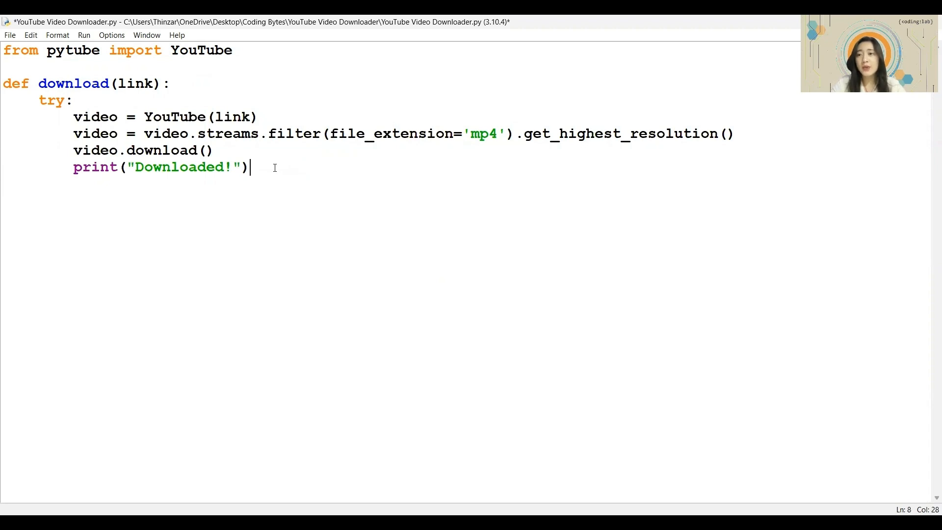
{"action": "key", "text": "Enter"}
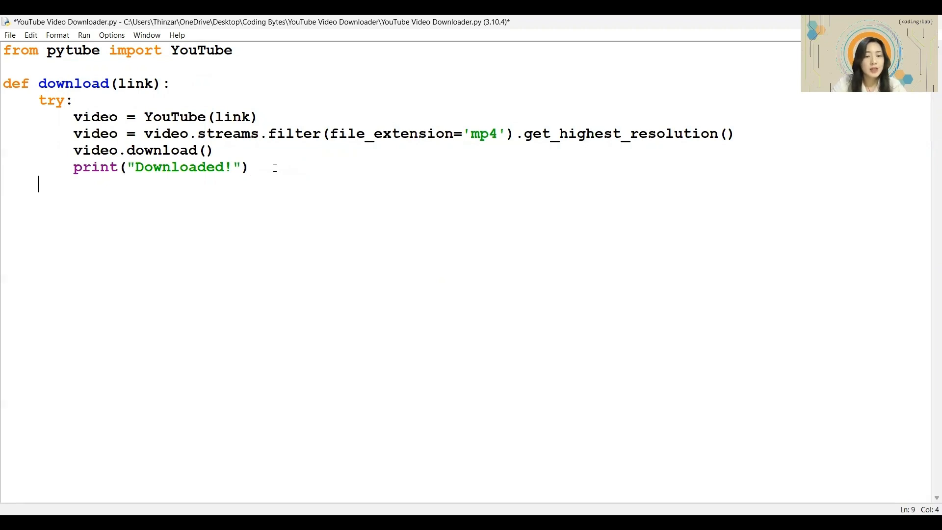
Add except: print("Download failed!") and rerun the script with F5.
{"action": "type", "text": "except"}
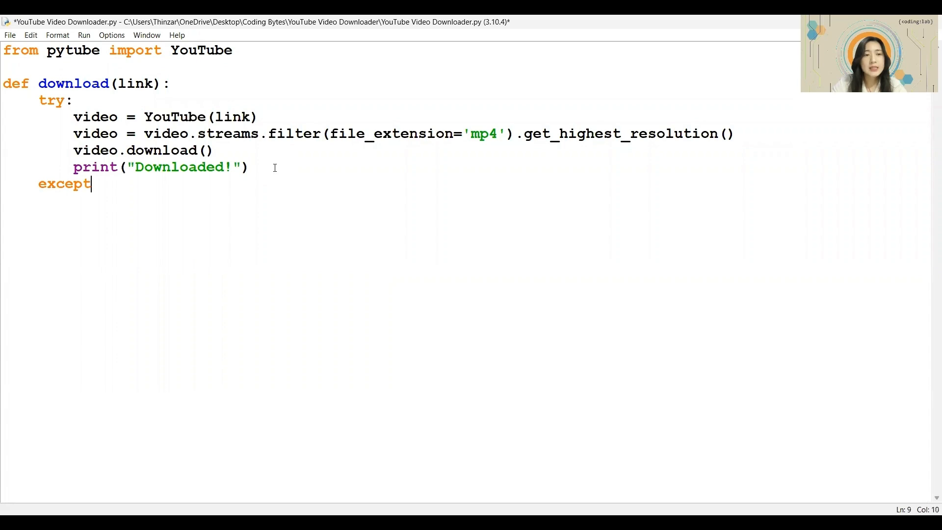
{"action": "type", "text": ":"}
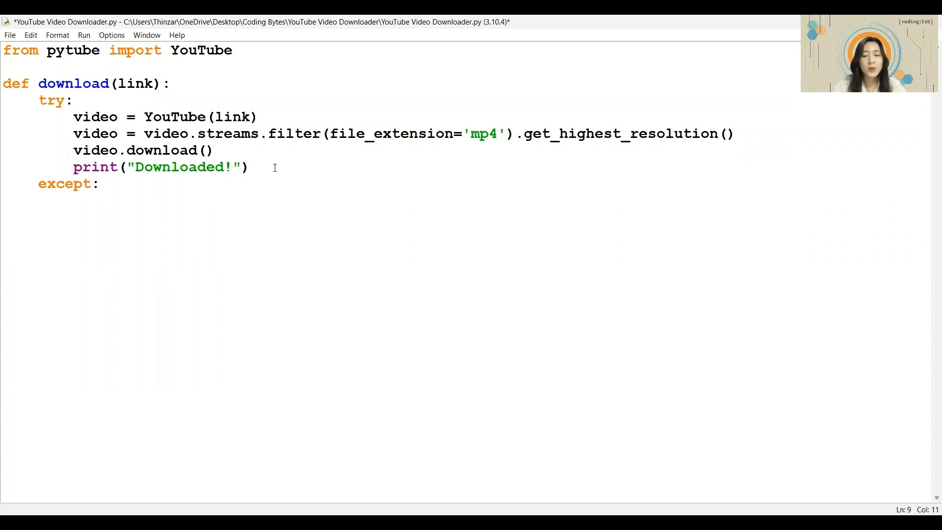
{"action": "type", "text": "print(\""}
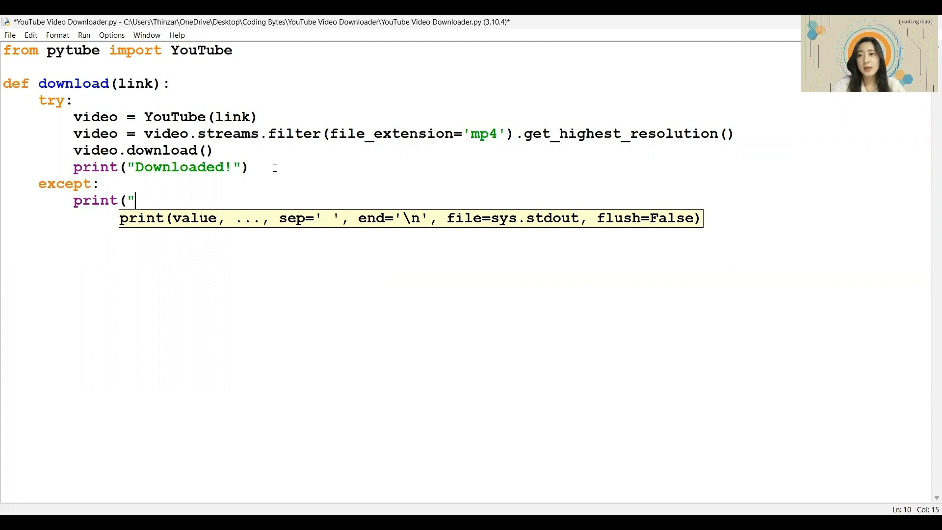
{"action": "type", "text": "Down"}
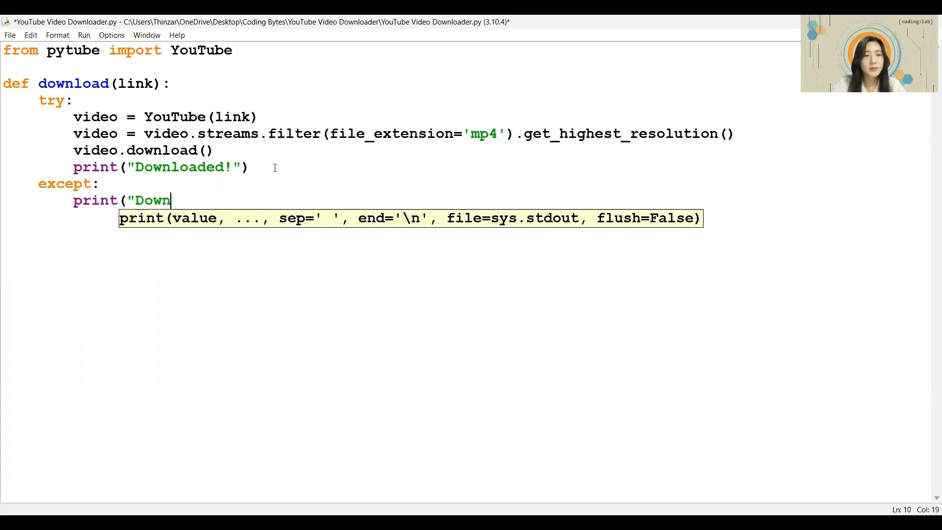
{"action": "type", "text": "load failed!\""}
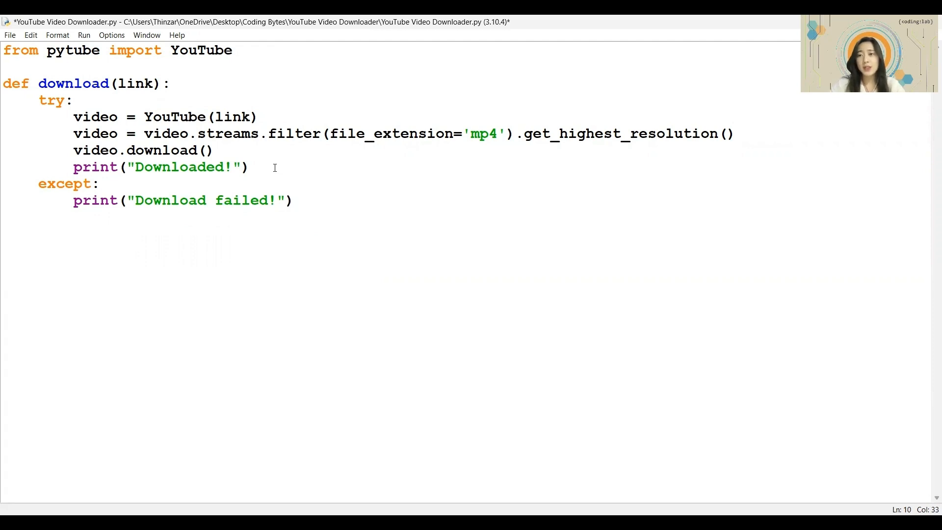
{"action": "key", "text": "F5"}
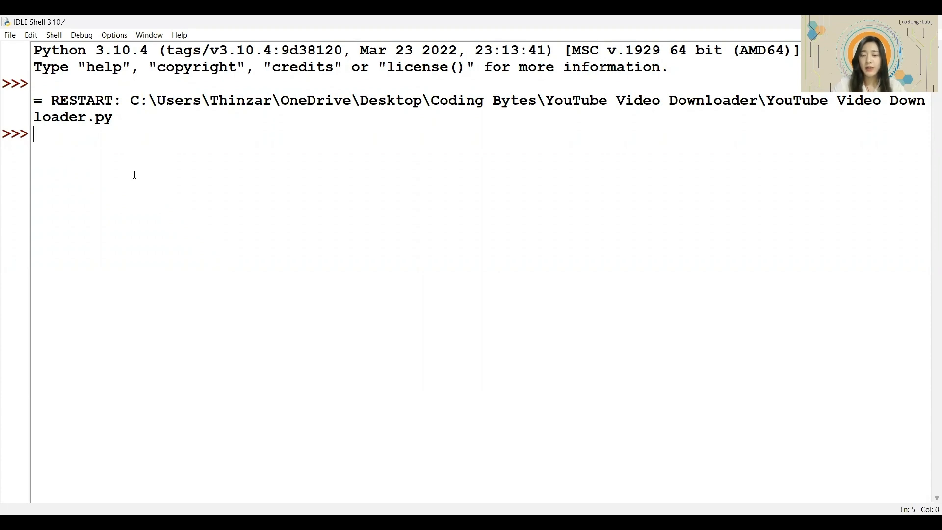
Call download with a non-YouTube URL, which now prints Download failed!
{"action": "type", "text": "download(\"https://www.codinglab.com.sg/"}
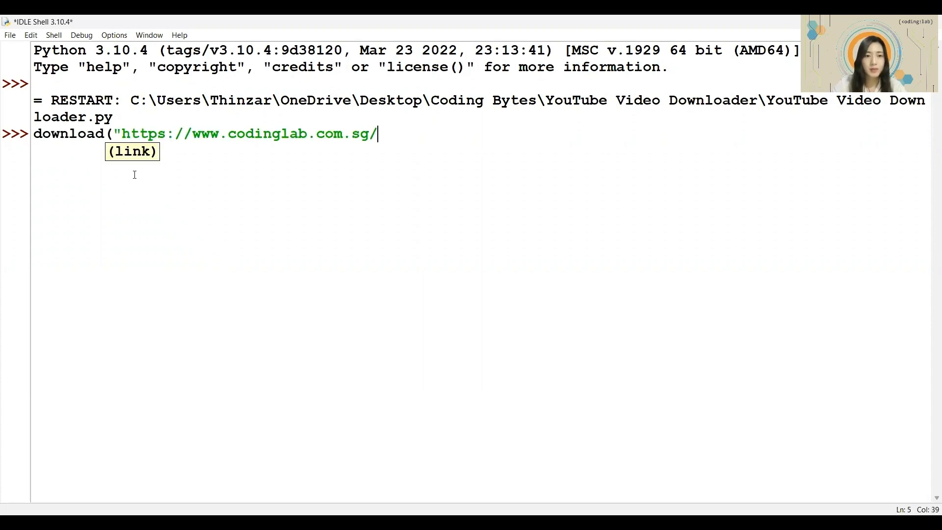
{"action": "key", "text": "Enter"}
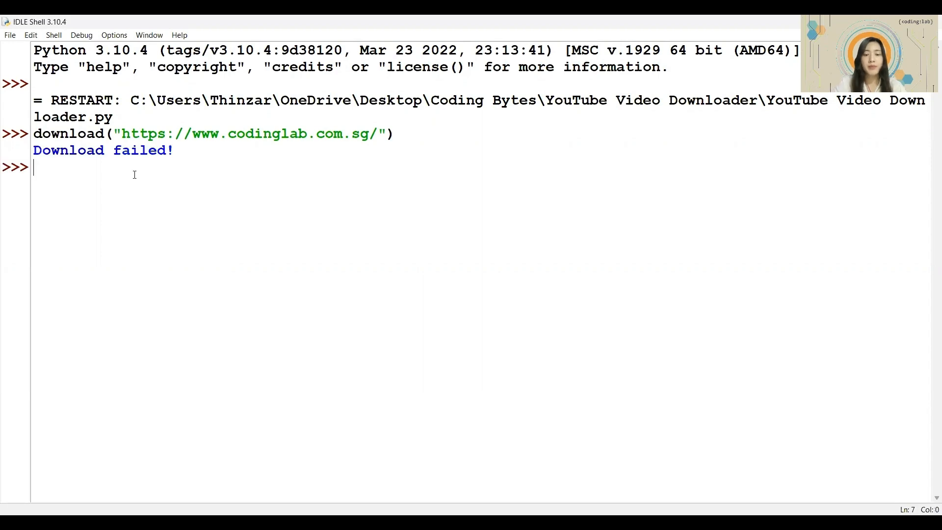
{"action": "mouse_move", "coordinate": [126, 175]}
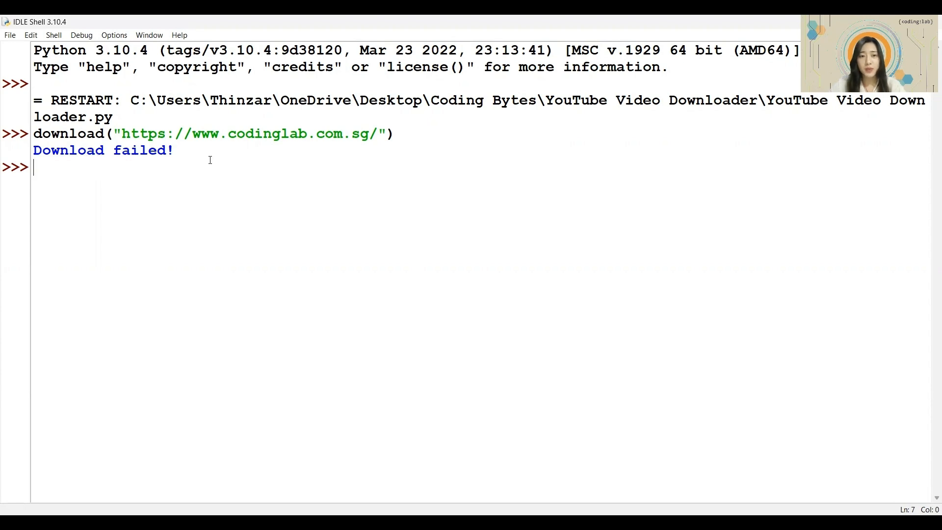
Call download("hello"), also reporting Download failed!, then return to the editor.
{"action": "type", "text": "download(\""}
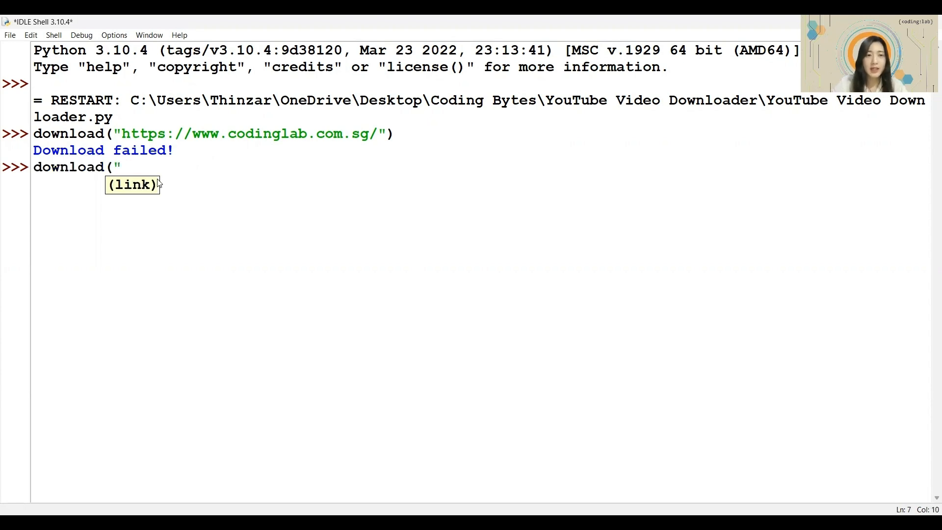
{"action": "type", "text": "hello\""}
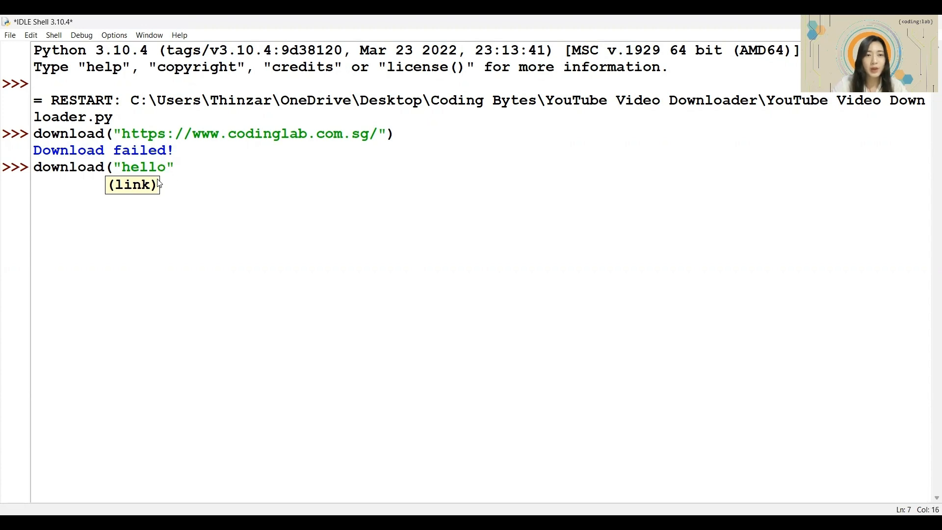
{"action": "key", "text": "Return"}
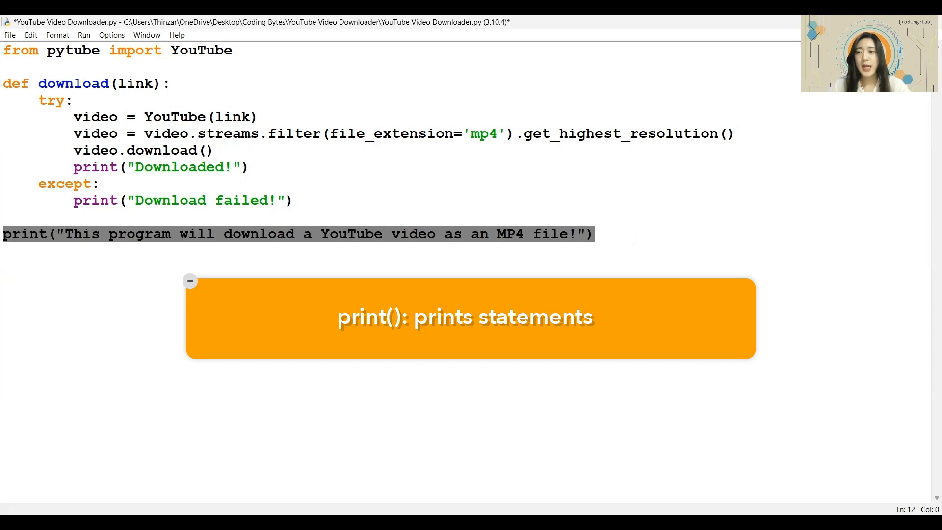
Add link = input("Enter the YouTube link to download (or enter EXIT to quit): ") below the intro message.
{"action": "left_click", "coordinate": [190, 281]}
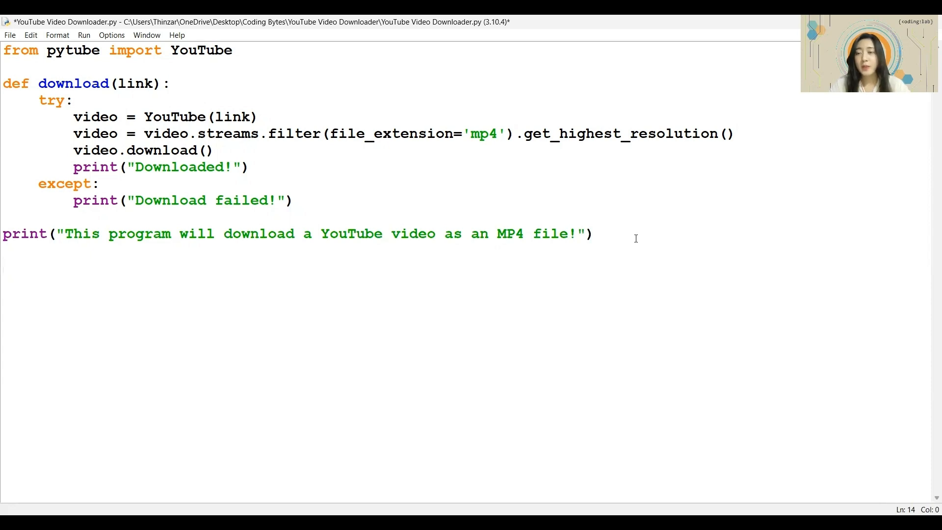
{"action": "type", "text": "l"}
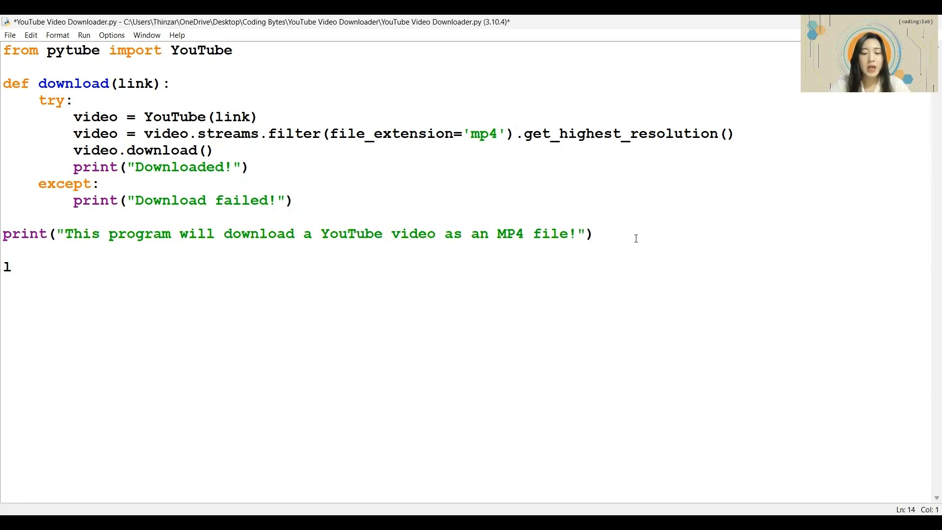
{"action": "type", "text": "ink ="}
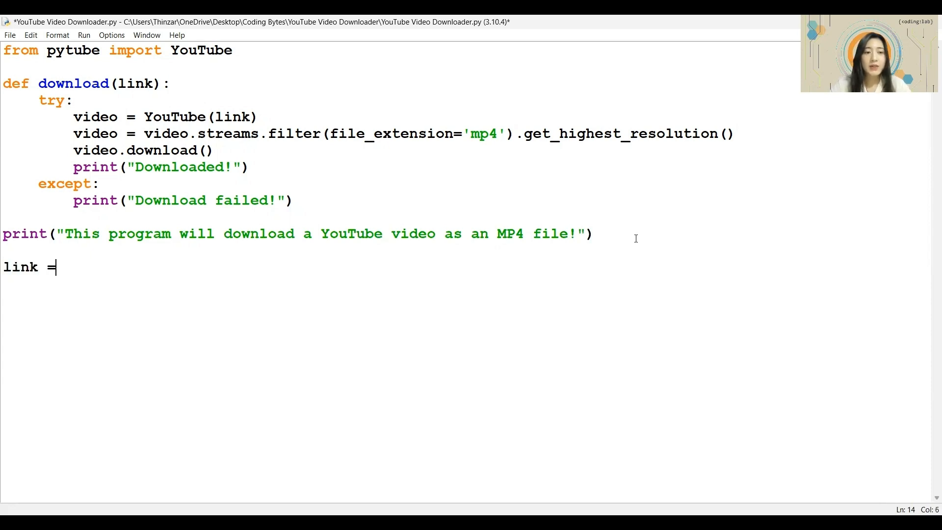
{"action": "type", "text": "input"}
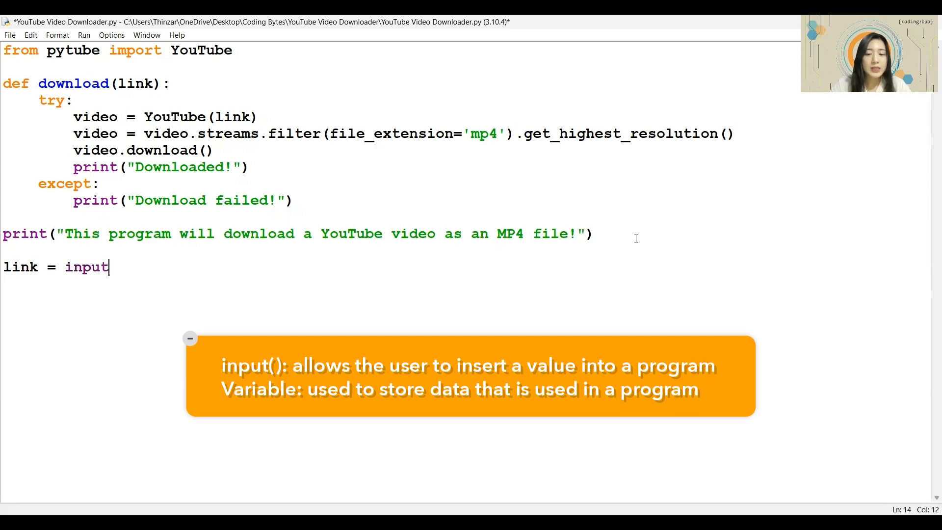
{"action": "type", "text": "(\""}
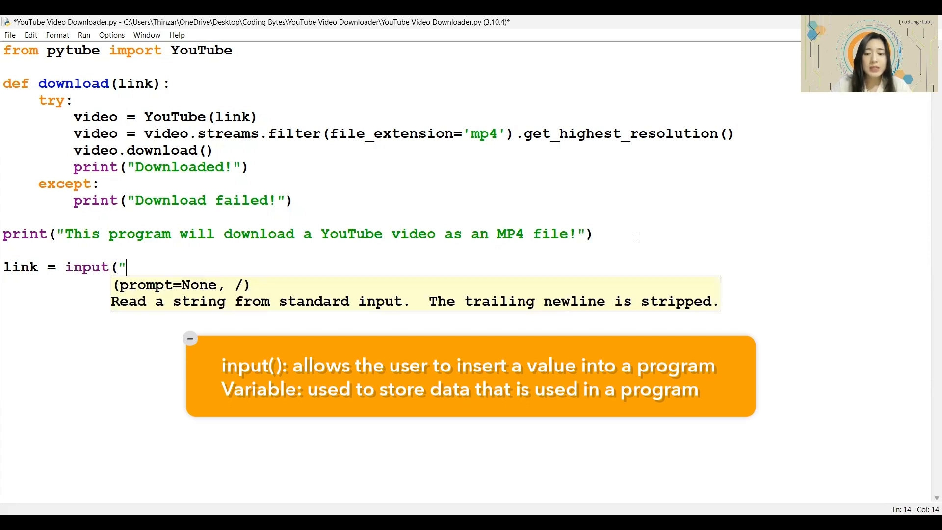
{"action": "type", "text": "\""}
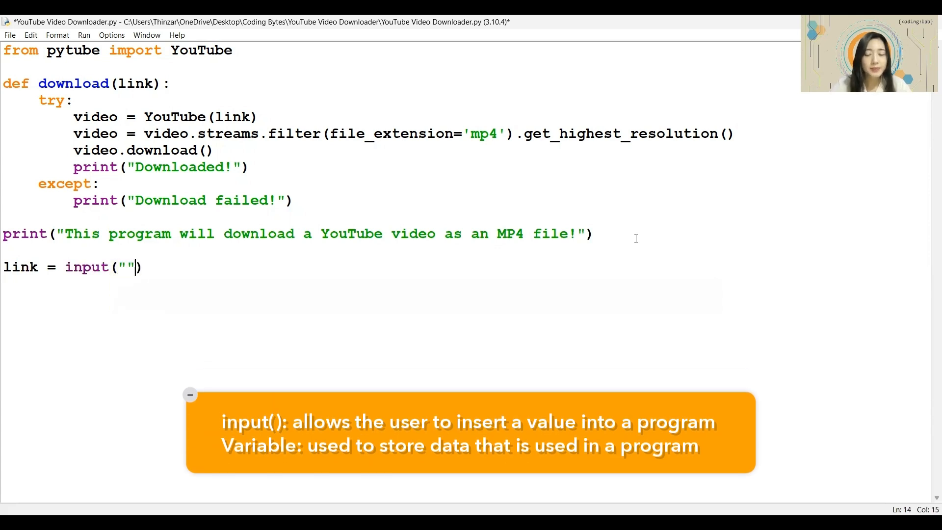
{"action": "type", "text": "Enter the Y"}
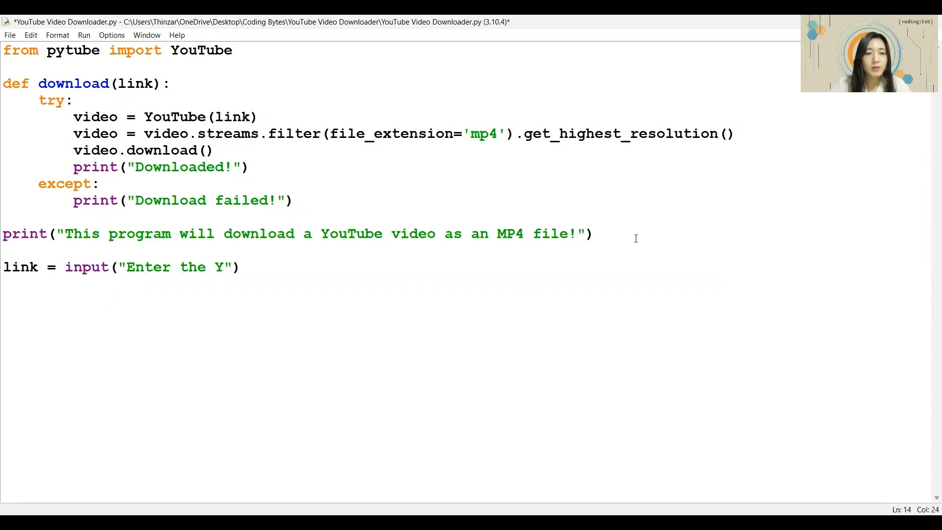
{"action": "type", "text": "ouTube link to"}
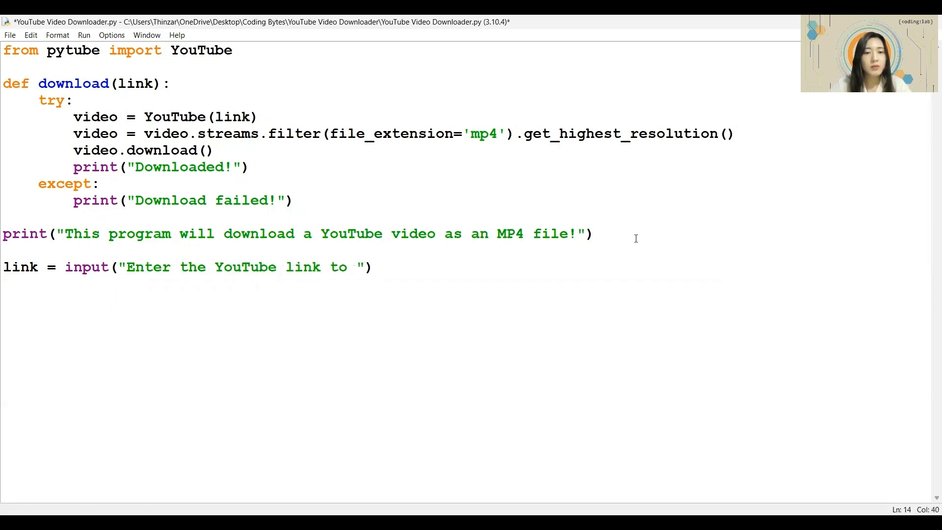
{"action": "type", "text": "download (or enter EXIT to quit):"}
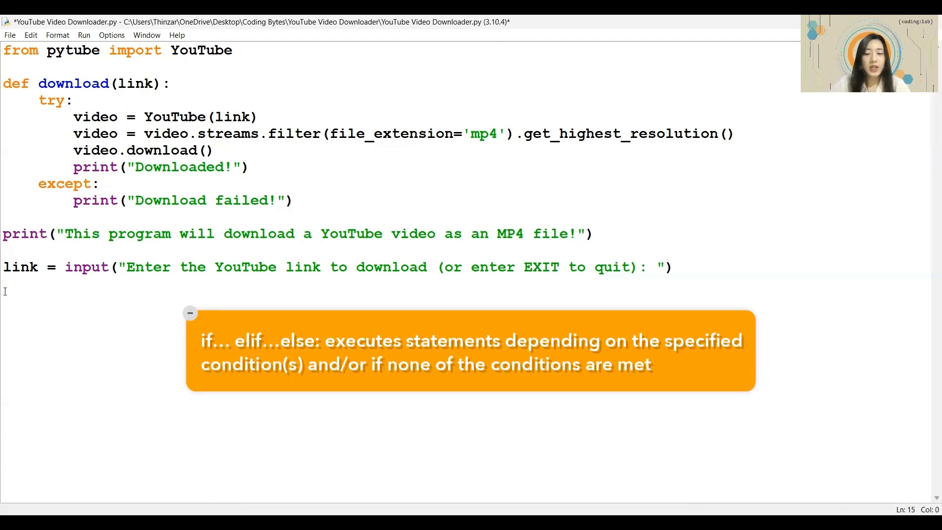
Write the check comparing link.upper() against "EXIT" and start its indented body.
{"action": "type", "text": "if link =="}
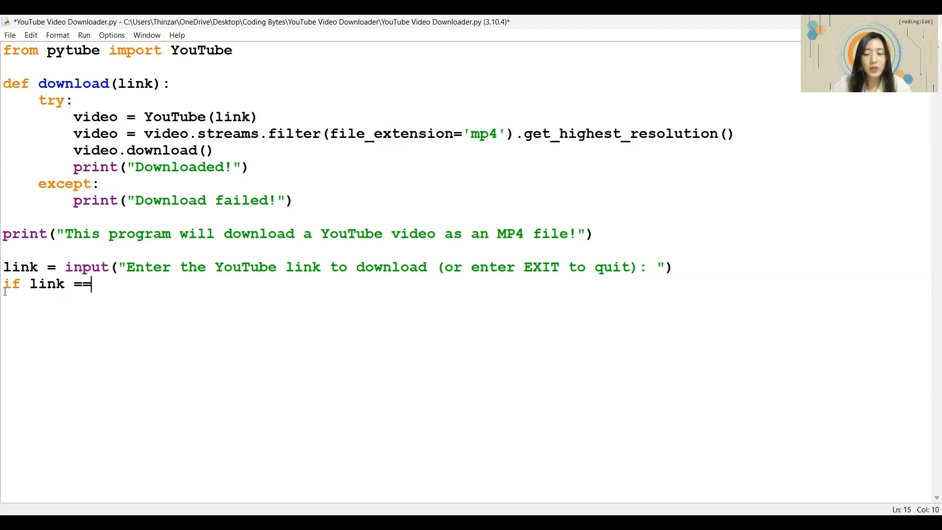
{"action": "type", "text": "\"ESI"}
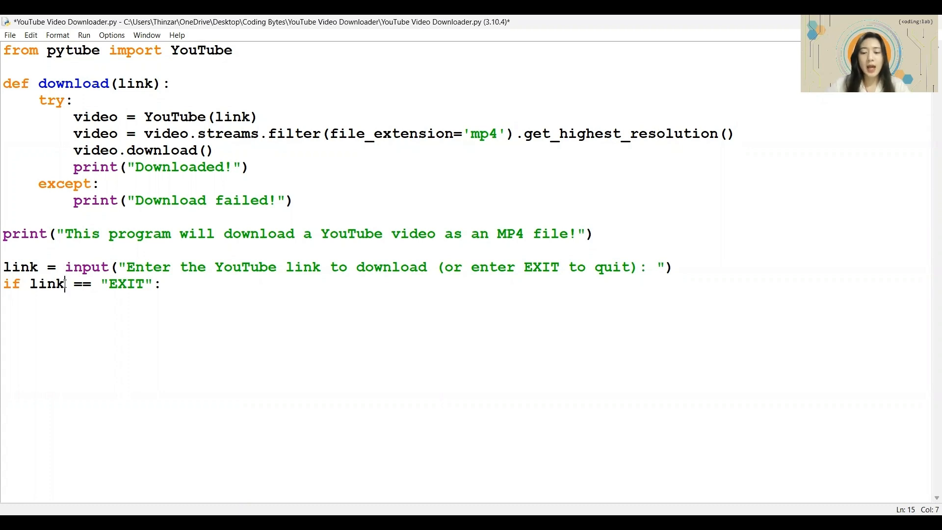
{"action": "type", "text": ".upper("}
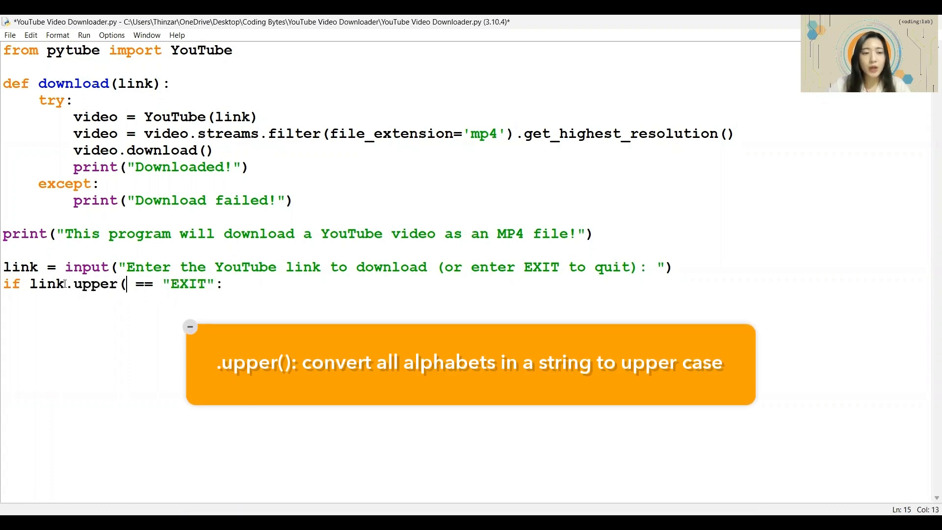
{"action": "type", "text": ")"}
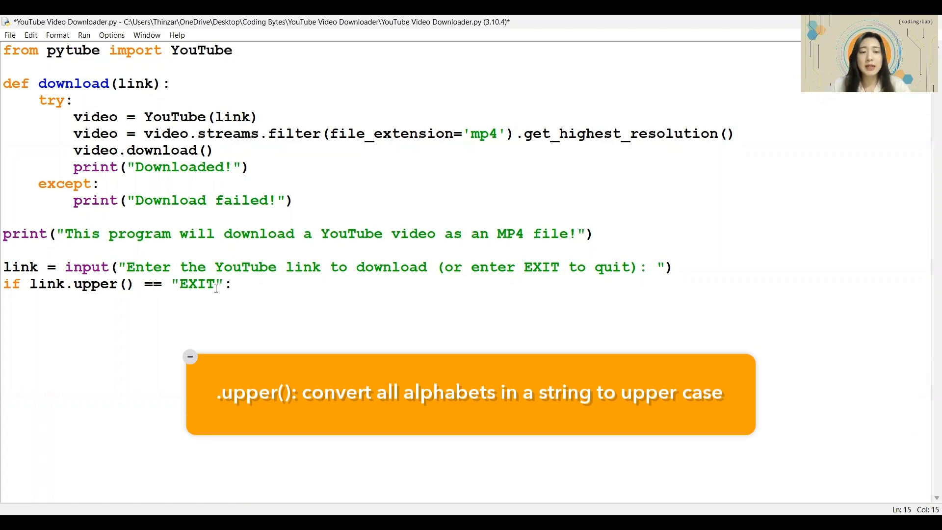
{"action": "double_click", "coordinate": [197, 285]}
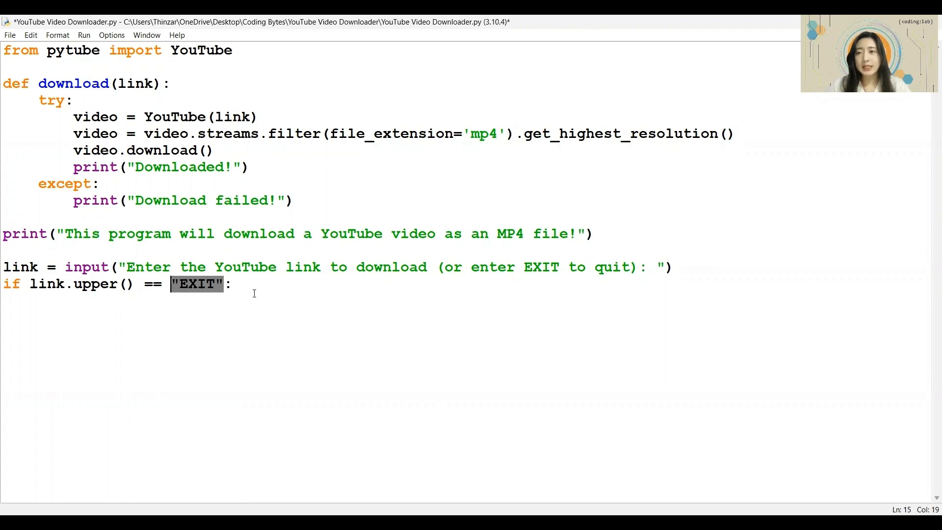
{"action": "key", "text": "enter"}
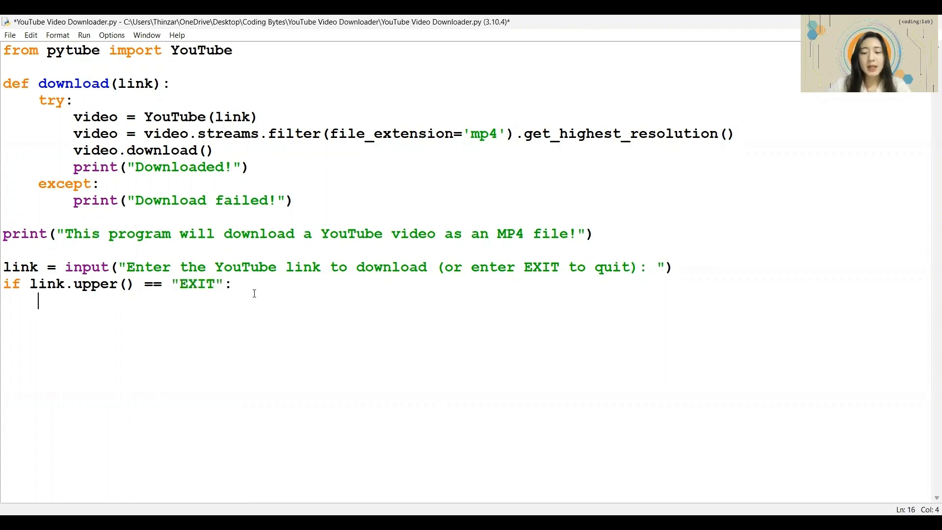
Add print("Exiting program now...") inside the EXIT check.
{"action": "type", "text": "print(\""}
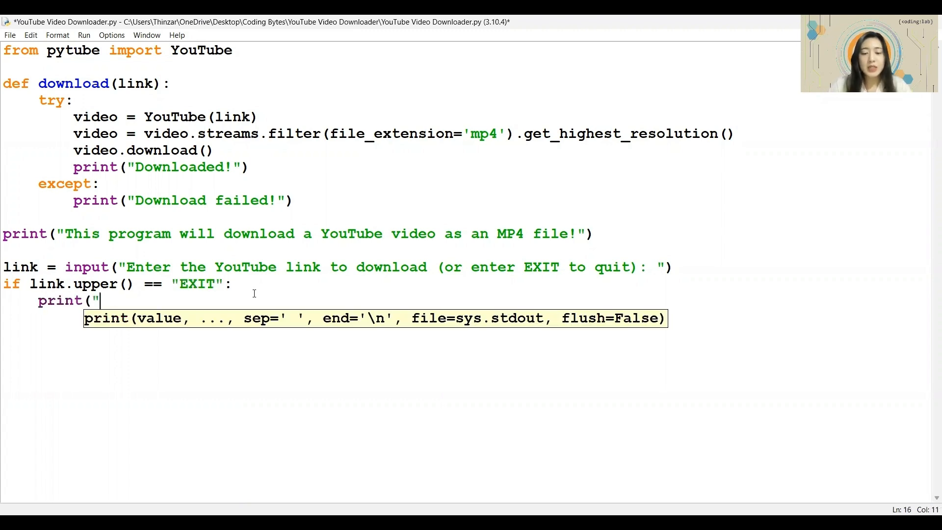
{"action": "type", "text": "Exiti"}
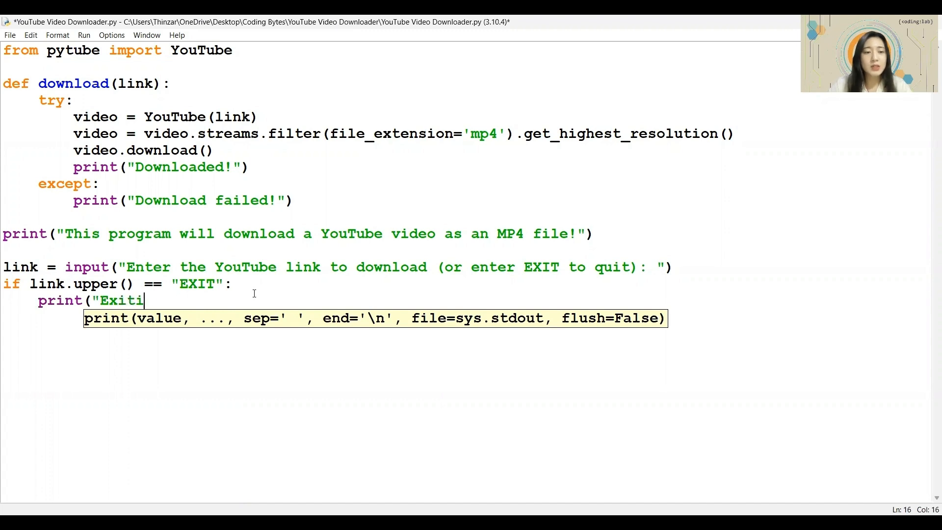
{"action": "type", "text": "ng program now."}
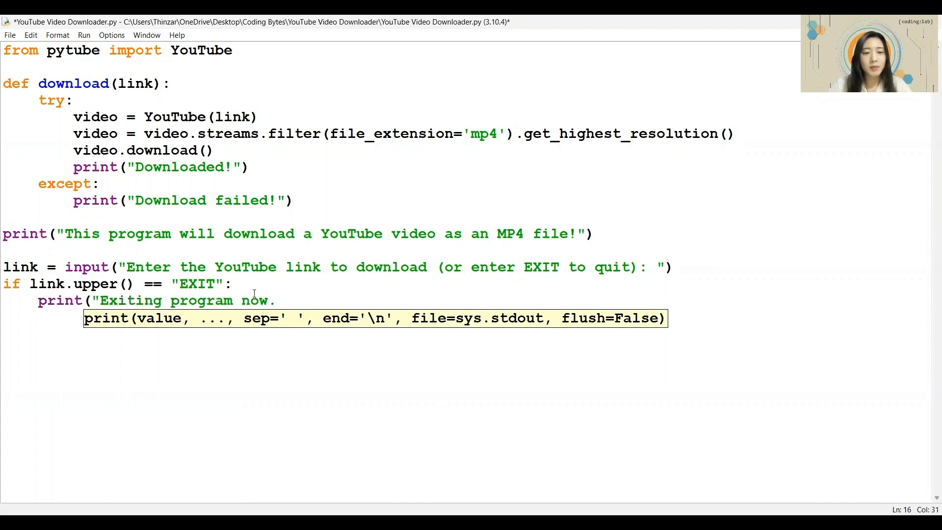
{"action": "type", "text": "...\")"}
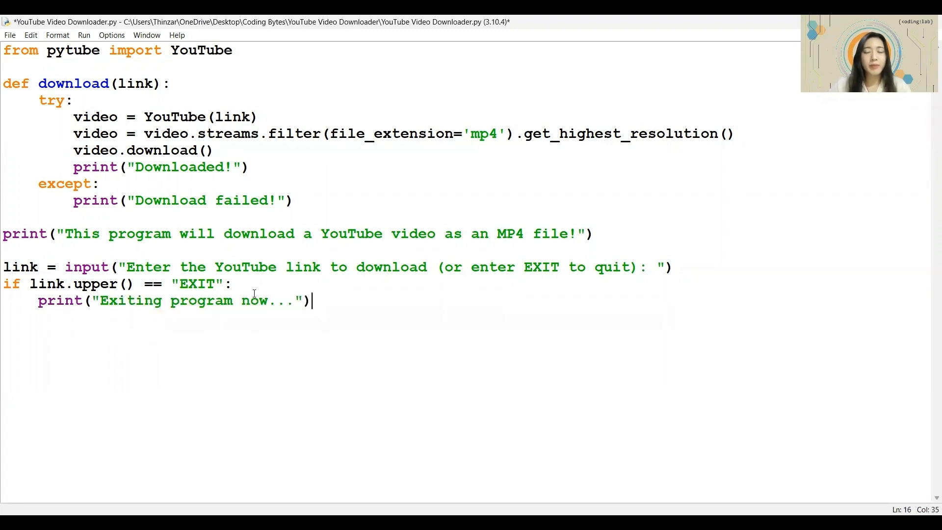
{"action": "key", "text": "Enter"}
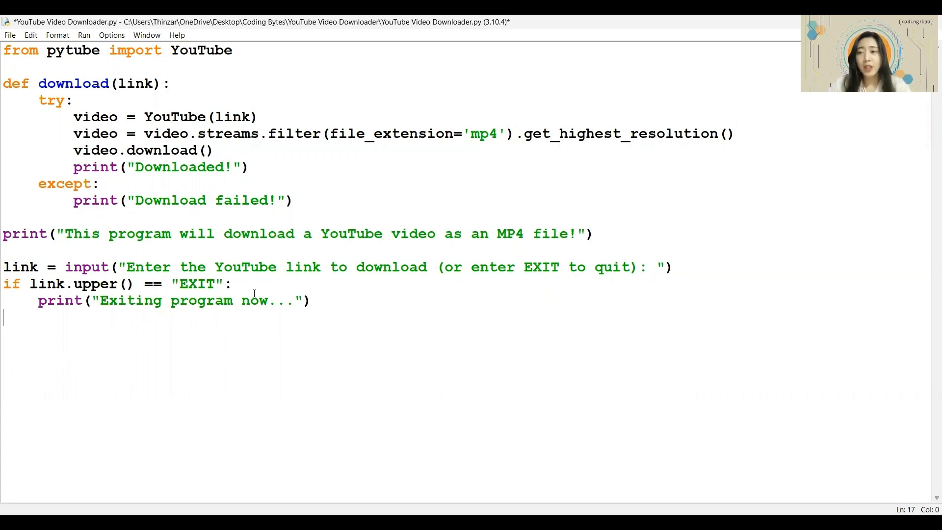
Add an else branch with print("Downloading...") and download(link).
{"action": "type", "text": "else"}
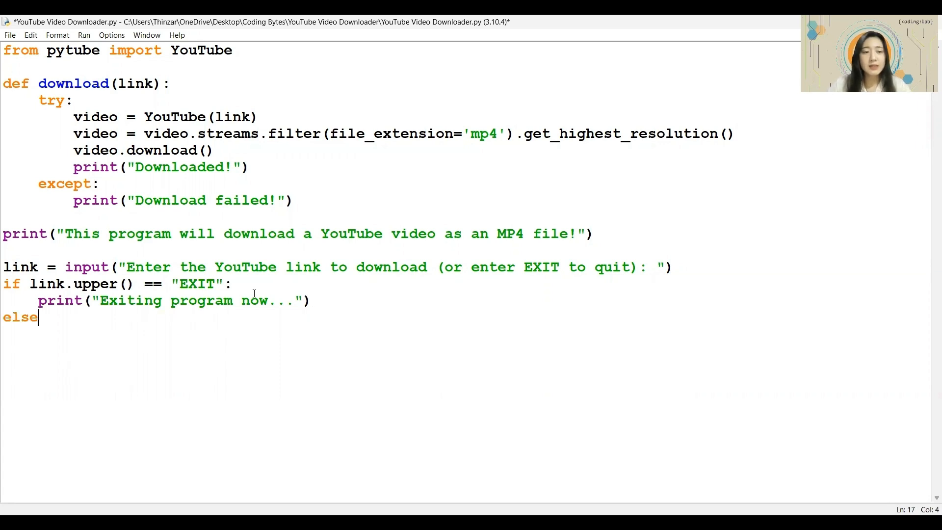
{"action": "type", "text": ":"}
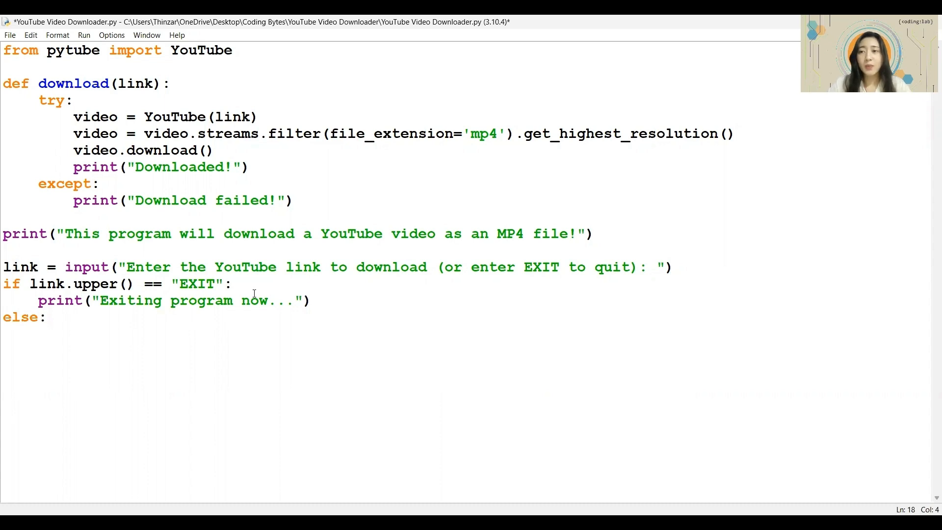
{"action": "type", "text": "print(\"Downloading..."}
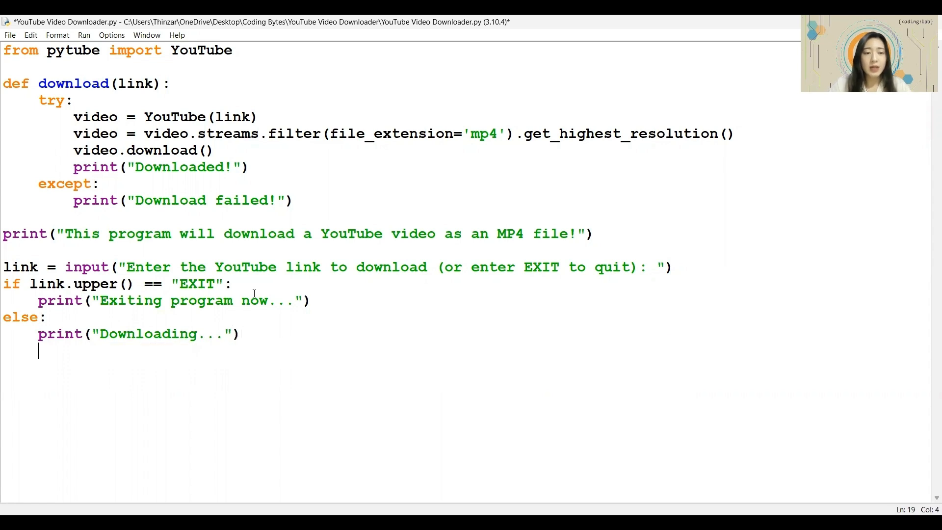
{"action": "type", "text": "download("}
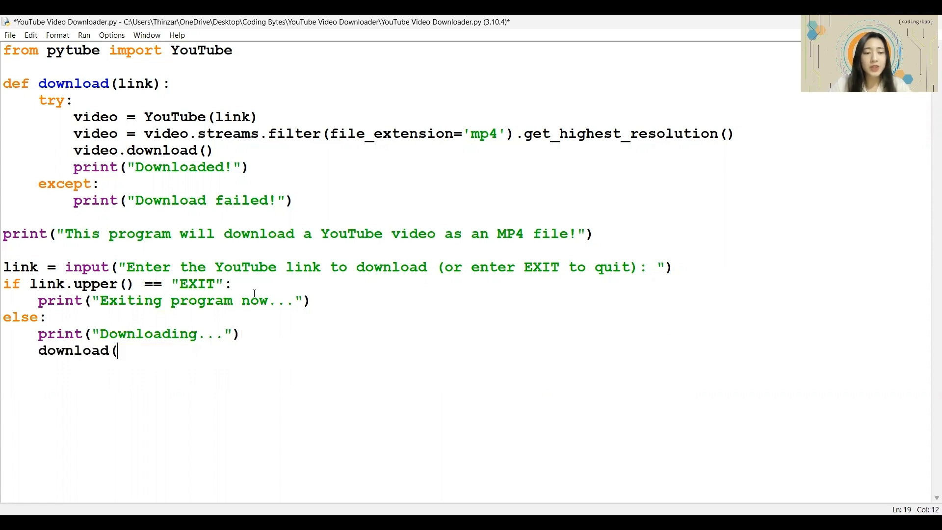
{"action": "type", "text": "link)"}
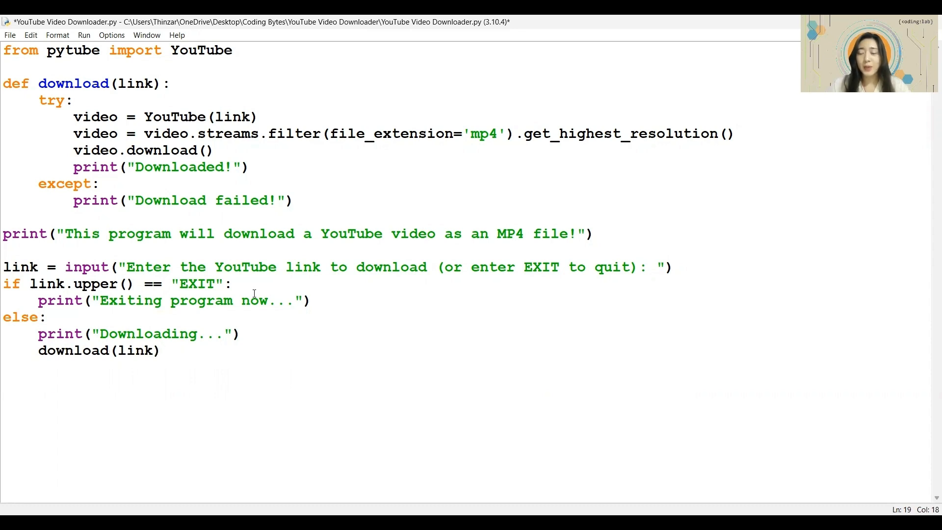
Run the module, try a YouTube link, then enter exit to see the exiting message.
{"action": "key", "text": "F5"}
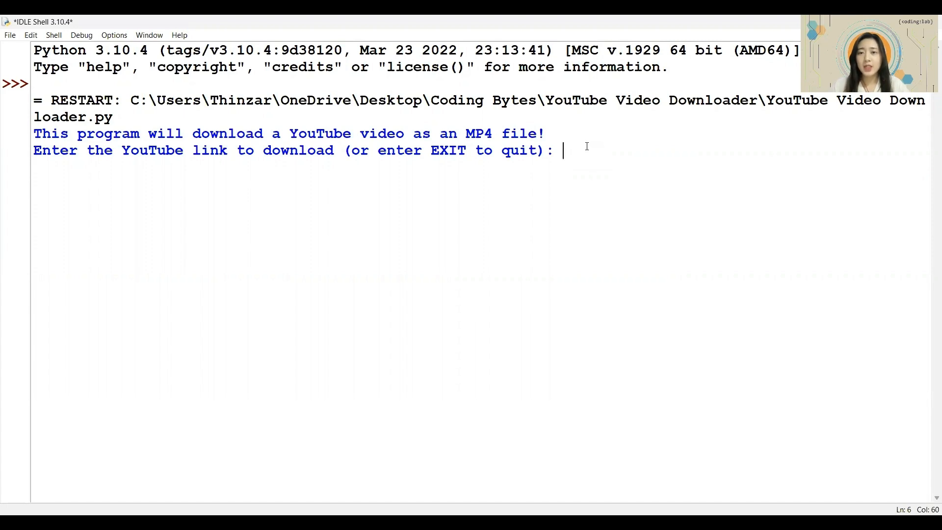
{"action": "type", "text": "https://www.youtube.com/watch?v=M-FaKXDqRMo"}
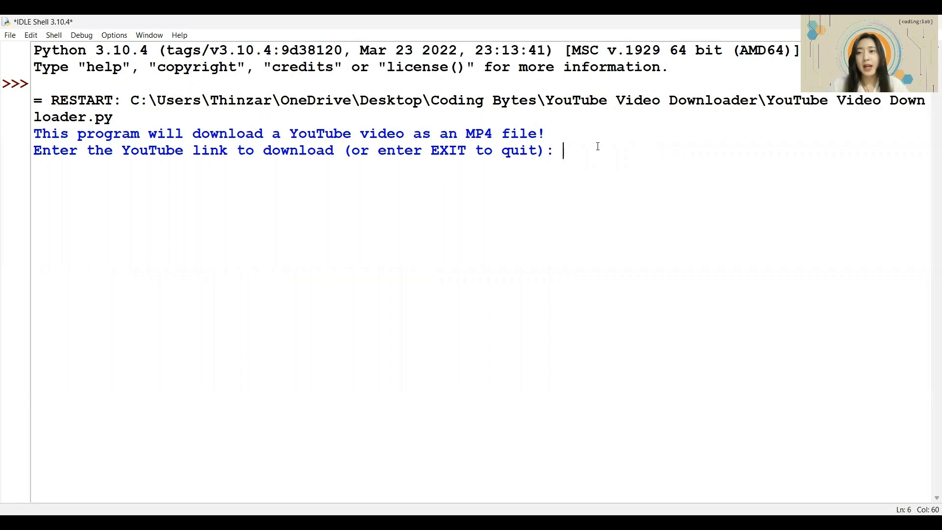
{"action": "type", "text": "exit"}
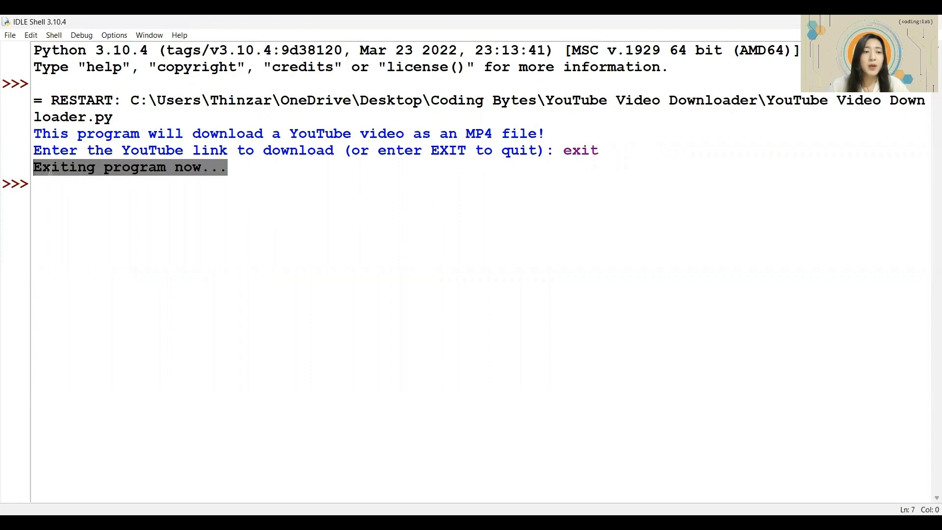
{"action": "mouse_move", "coordinate": [54, 184]}
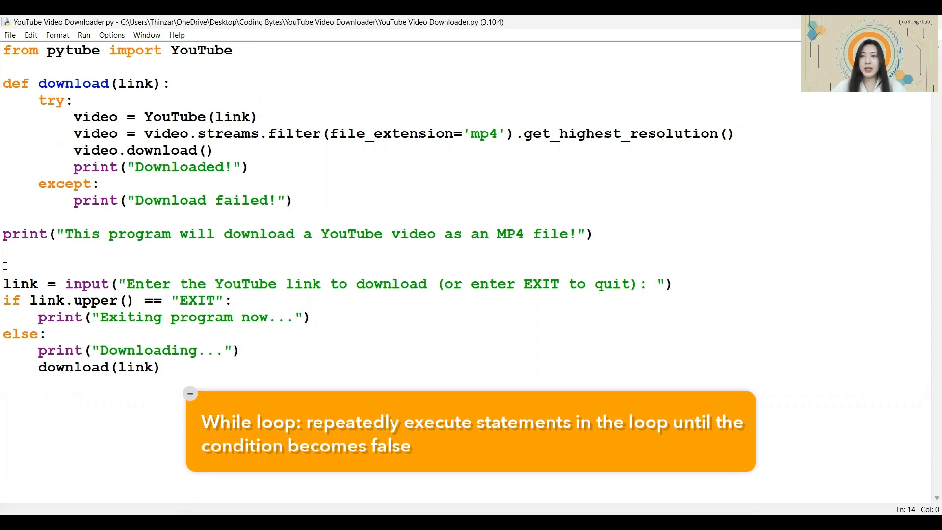
Add ask = True above the prompt and a while ask == True: loop line beneath it.
{"action": "left_click", "coordinate": [190, 392]}
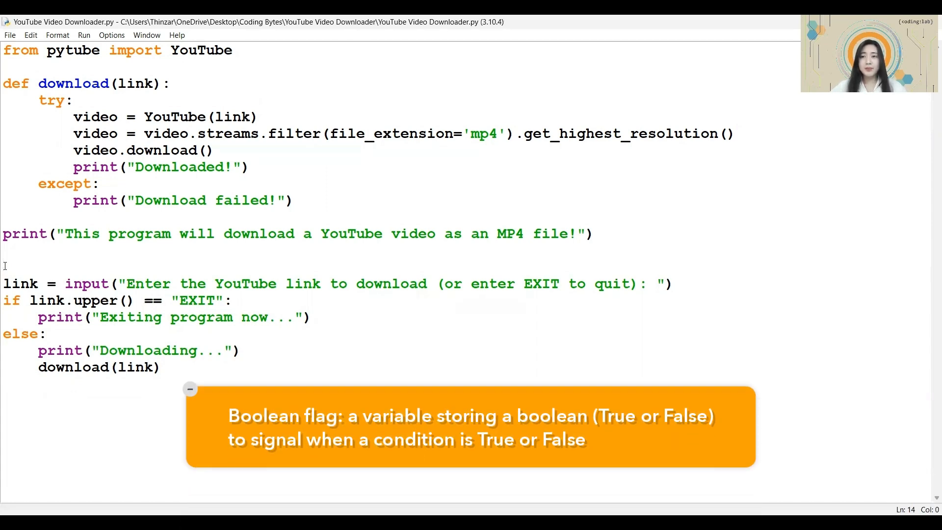
{"action": "type", "text": "ask"}
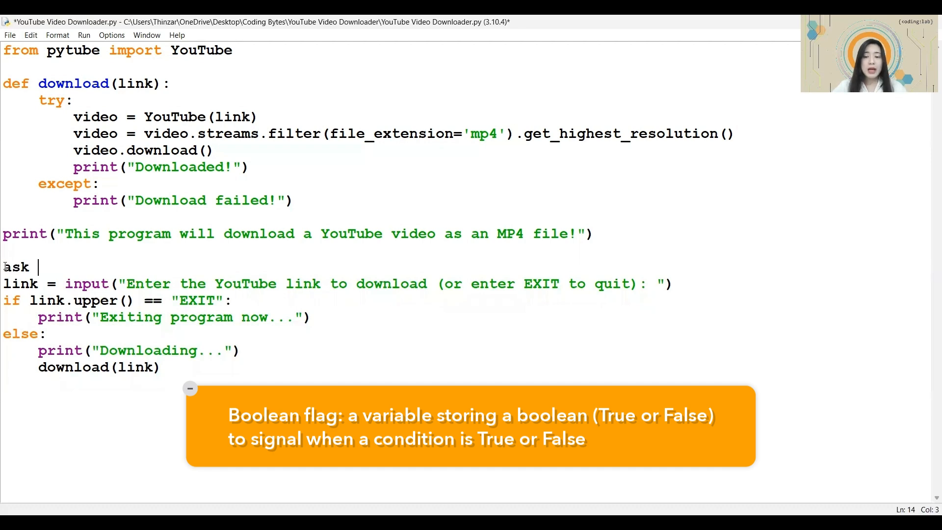
{"action": "type", "text": "= True"}
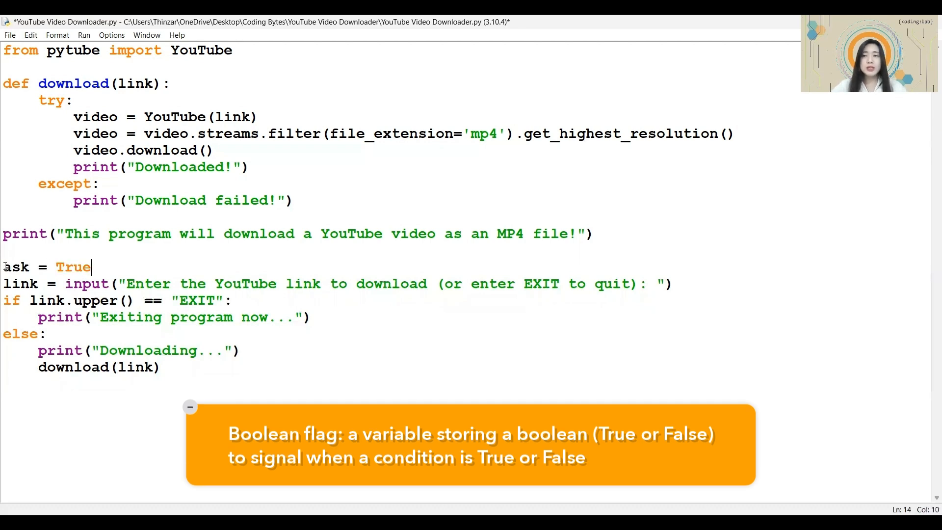
{"action": "left_click", "coordinate": [191, 406]}
{"action": "type", "text": "while"}
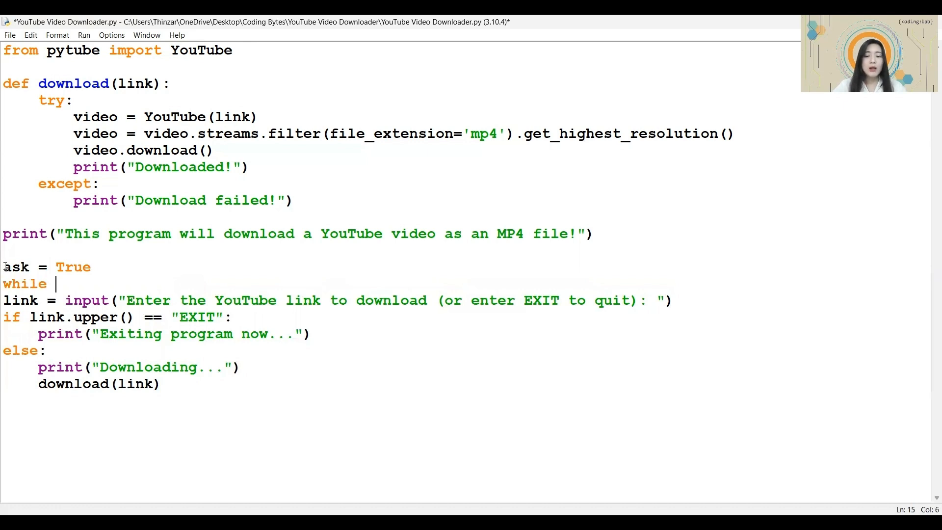
{"action": "type", "text": "ask == True:"}
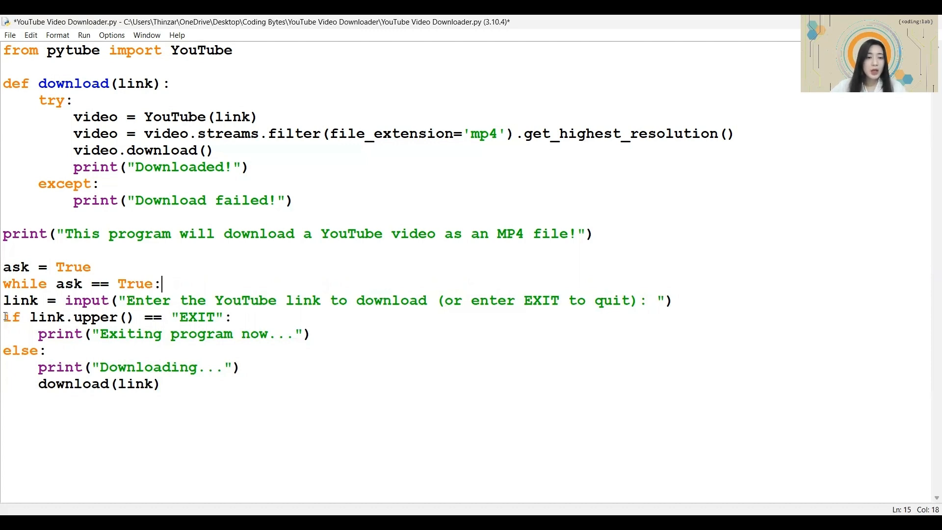
Indent the prompt and EXIT check into the loop, add ask = False after the exit print, and rerun.
{"action": "left_click_drag", "start_coordinate": [5, 328], "coordinate": [159, 384]}
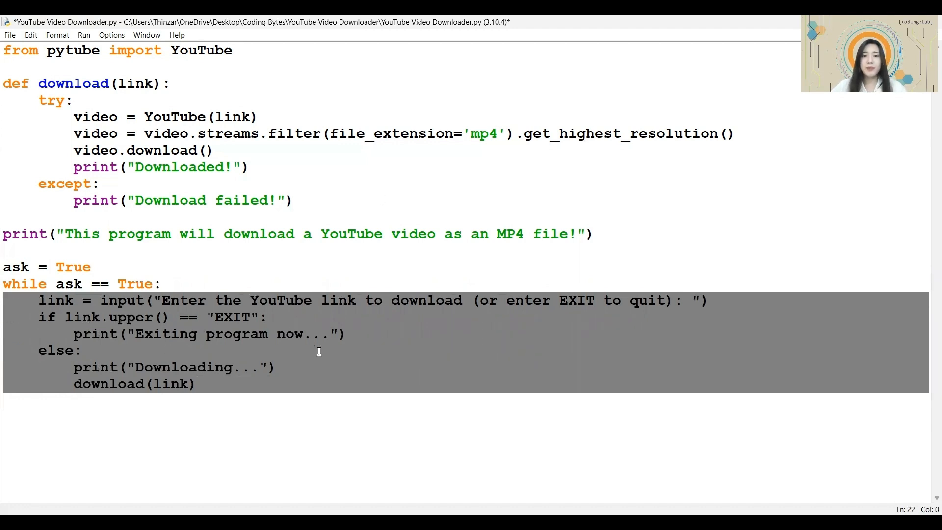
{"action": "left_click", "coordinate": [83, 351]}
{"action": "type", "text": "ask ="}
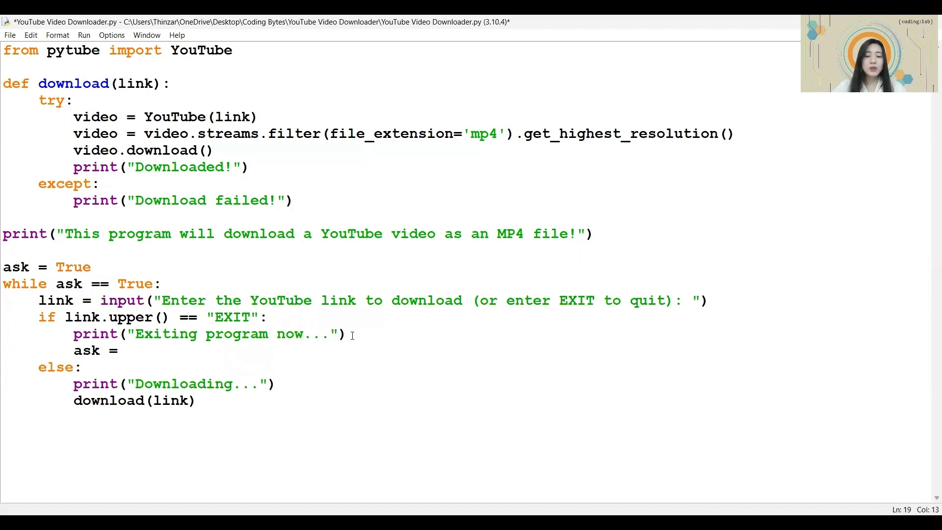
{"action": "type", "text": "False"}
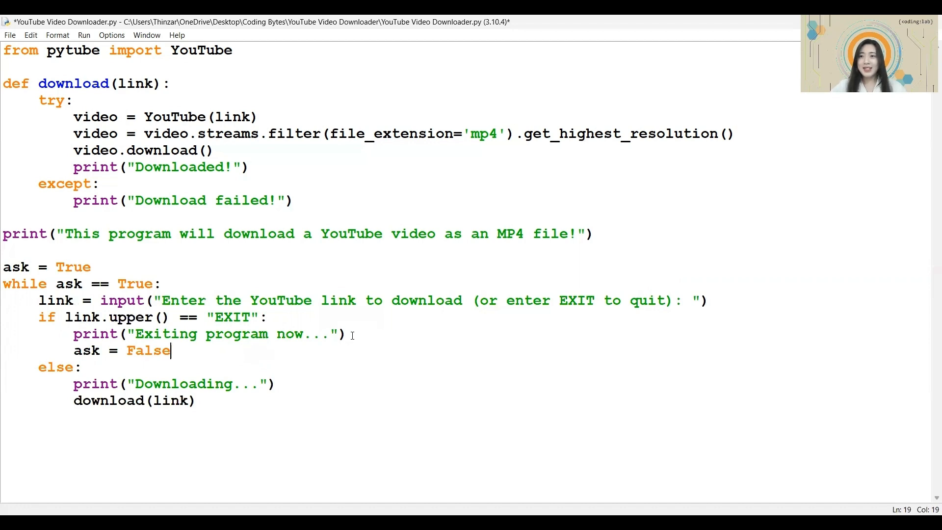
{"action": "key", "text": "F5"}
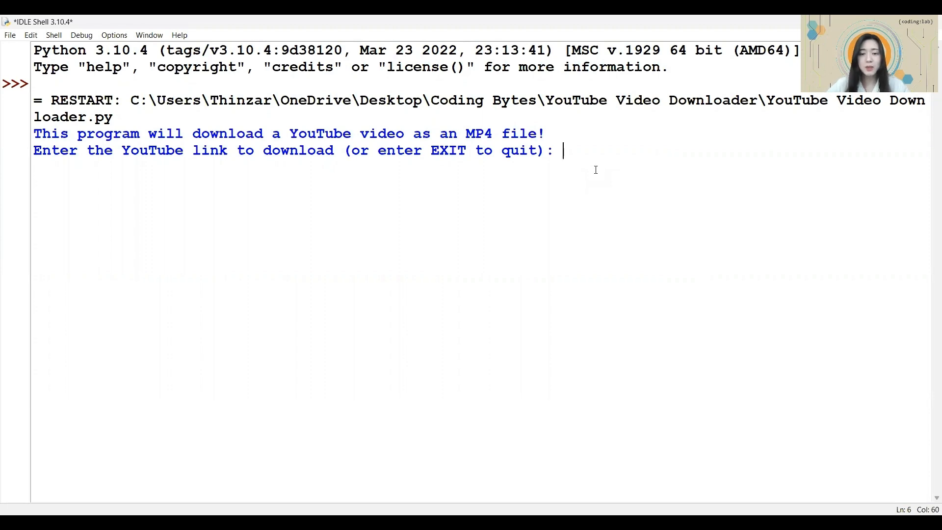
Enter codinglab.com.sg as a failing link, then begin typing Exit at the repeated prompt.
{"action": "type", "text": "codinglab.com.sg"}
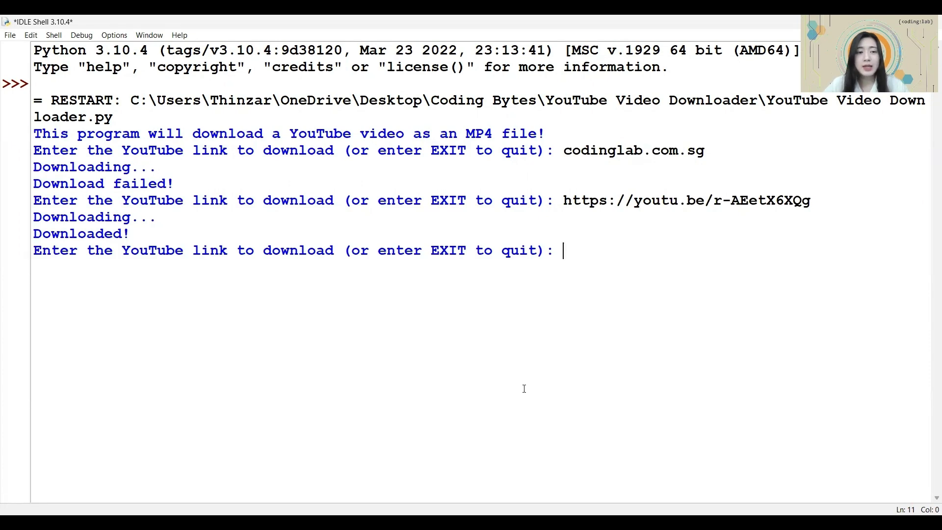
{"action": "mouse_move", "coordinate": [579, 277]}
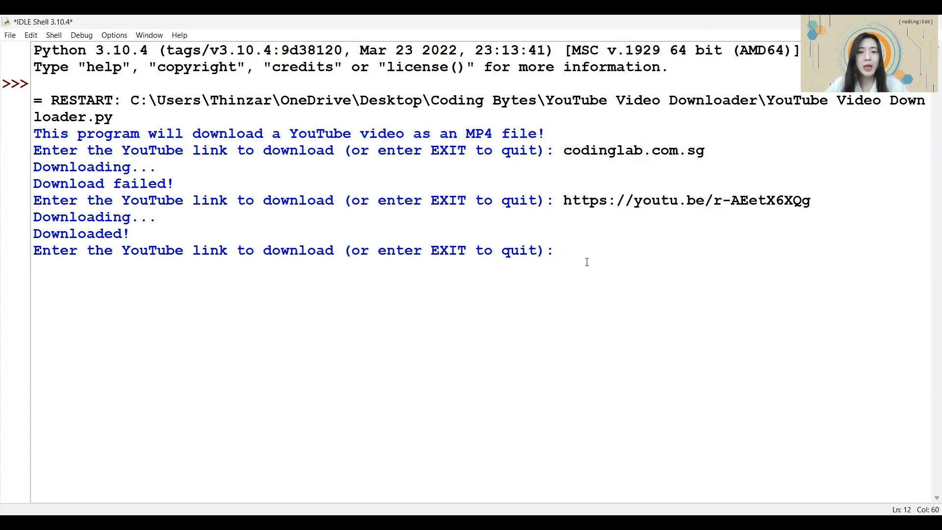
{"action": "type", "text": "Ex"}
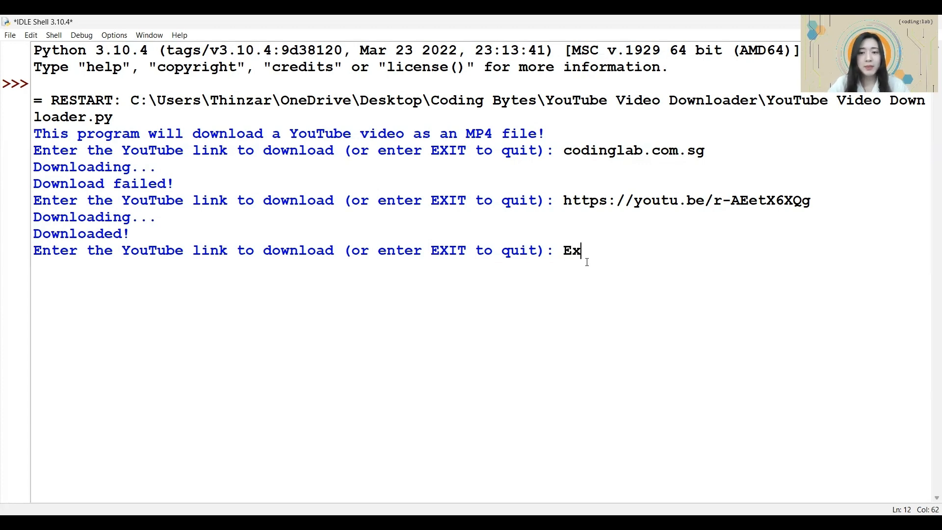